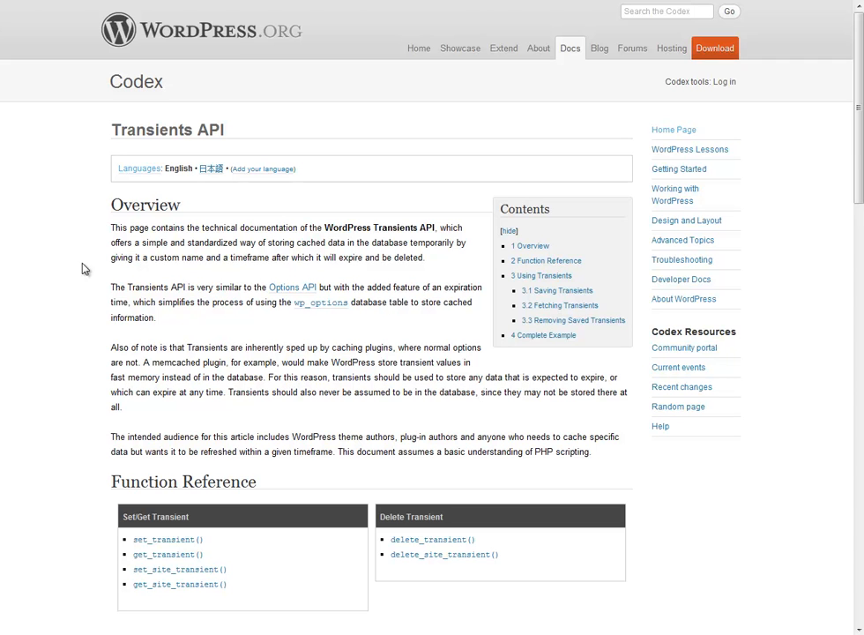
mouse_move(71, 138)
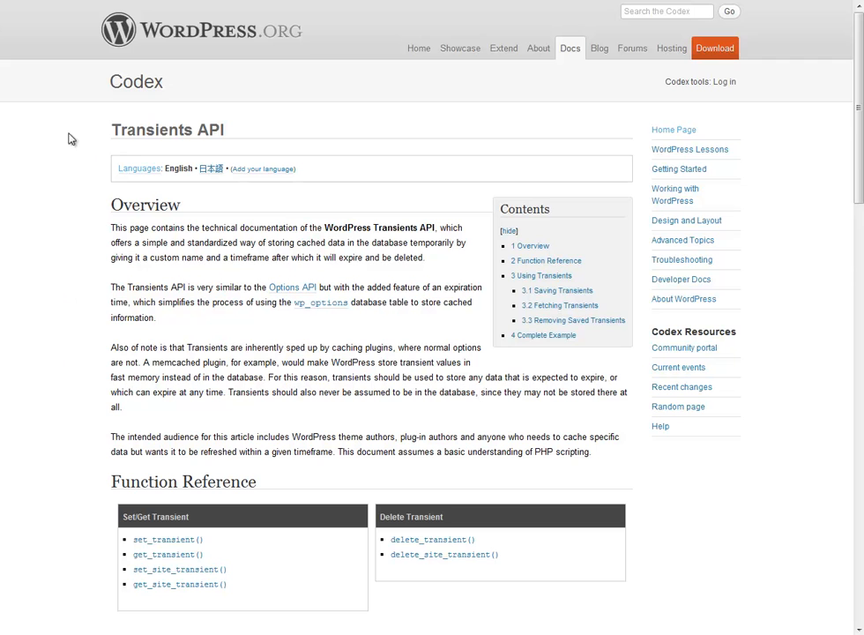
mouse_move(54, 312)
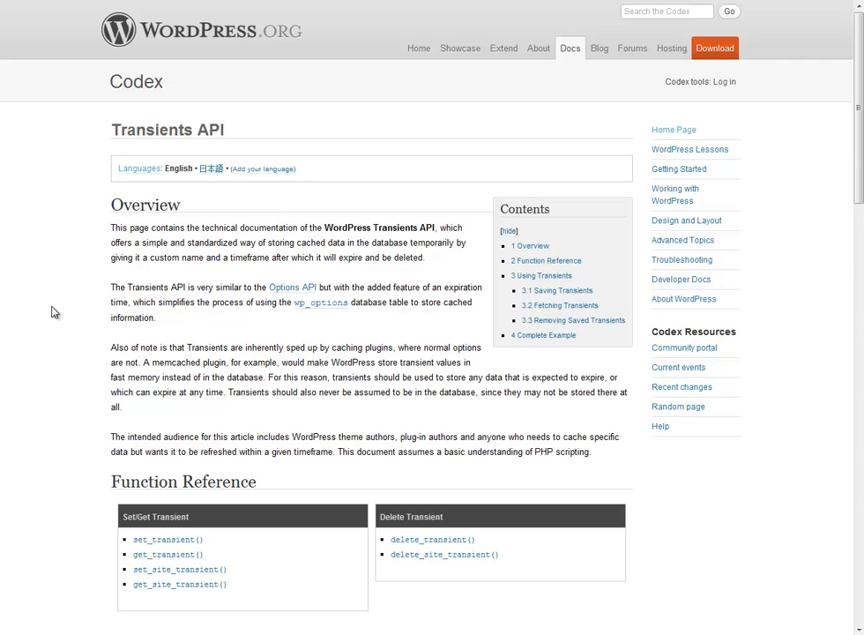
mouse_move(49, 306)
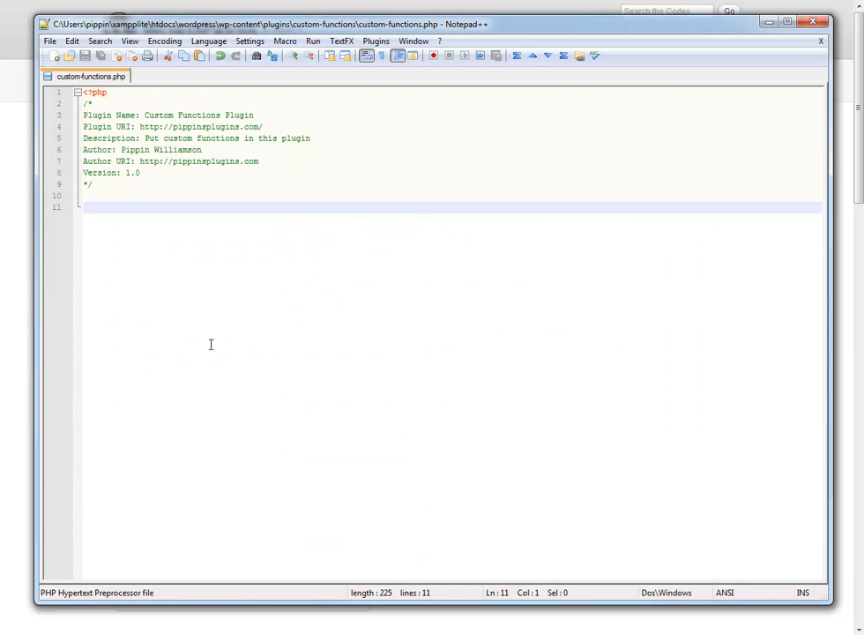
mouse_move(340, 333)
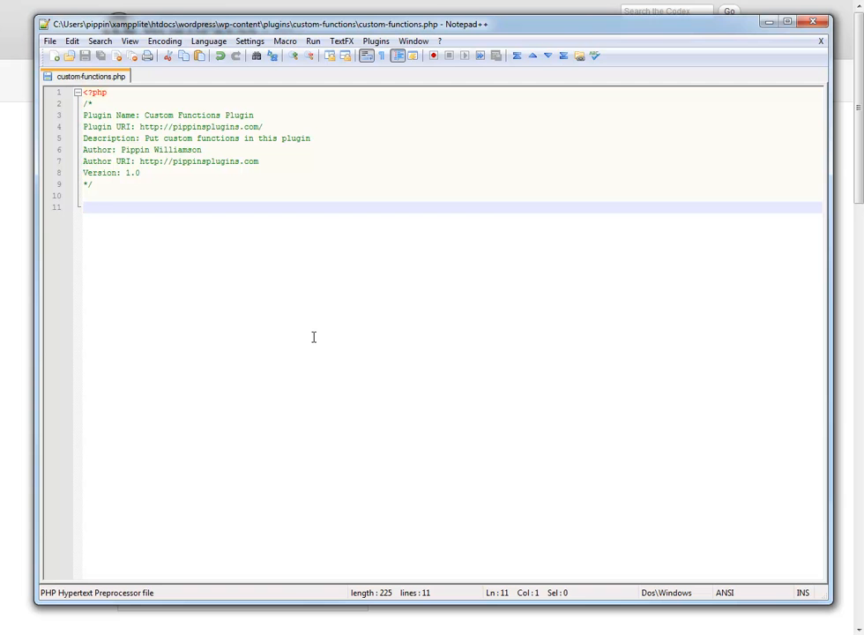
Declare the empty pippin_transient_demo() function in custom-functions.php.
type("functy")
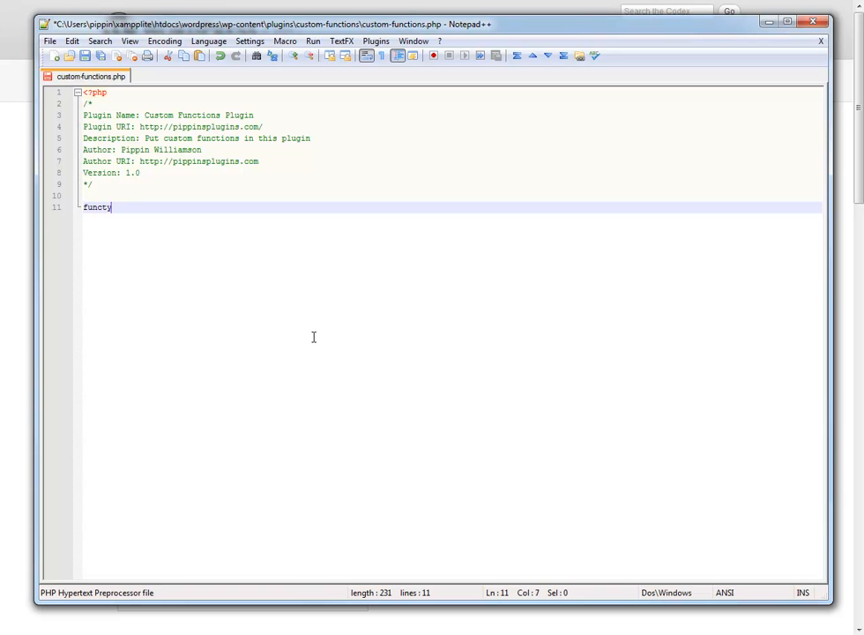
type("ion p")
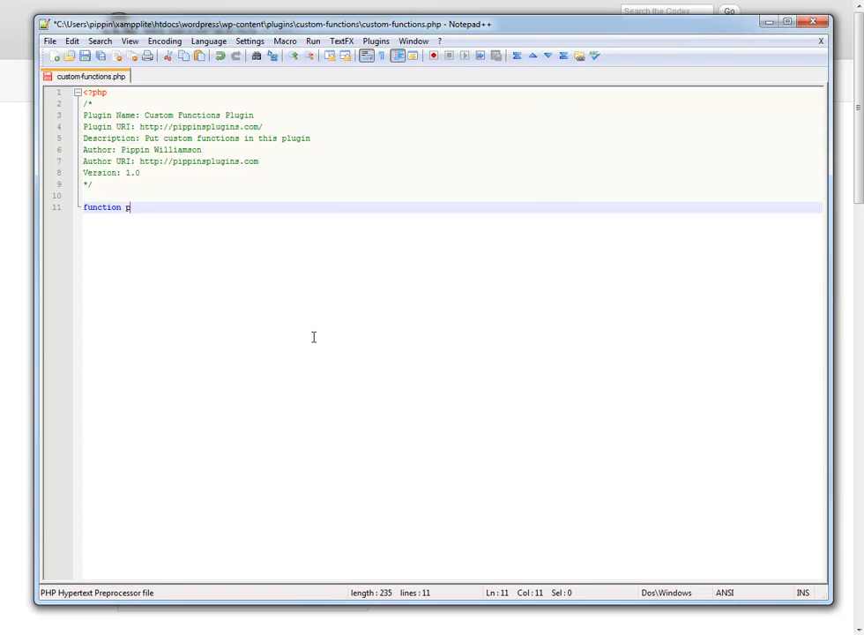
type("ippin_transl")
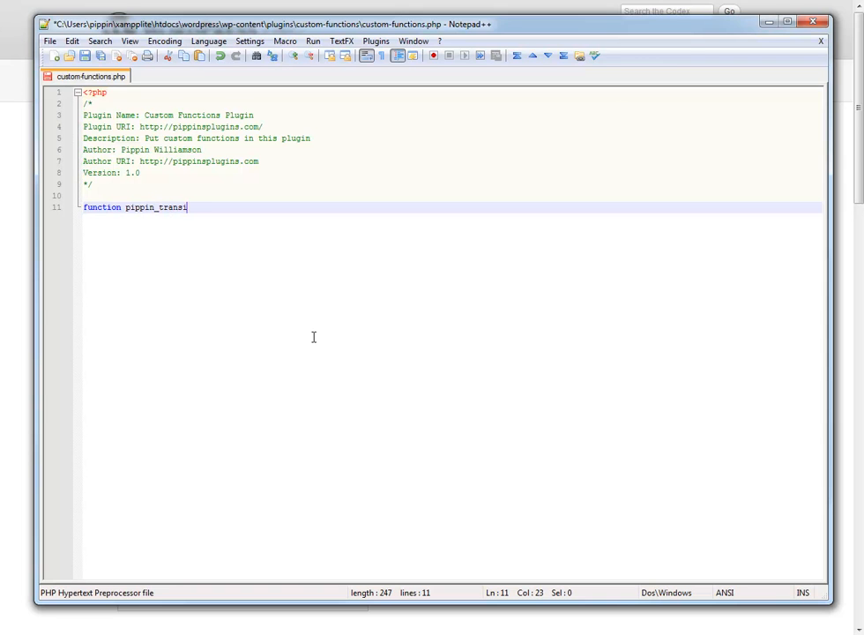
type("ent_e")
type("}")
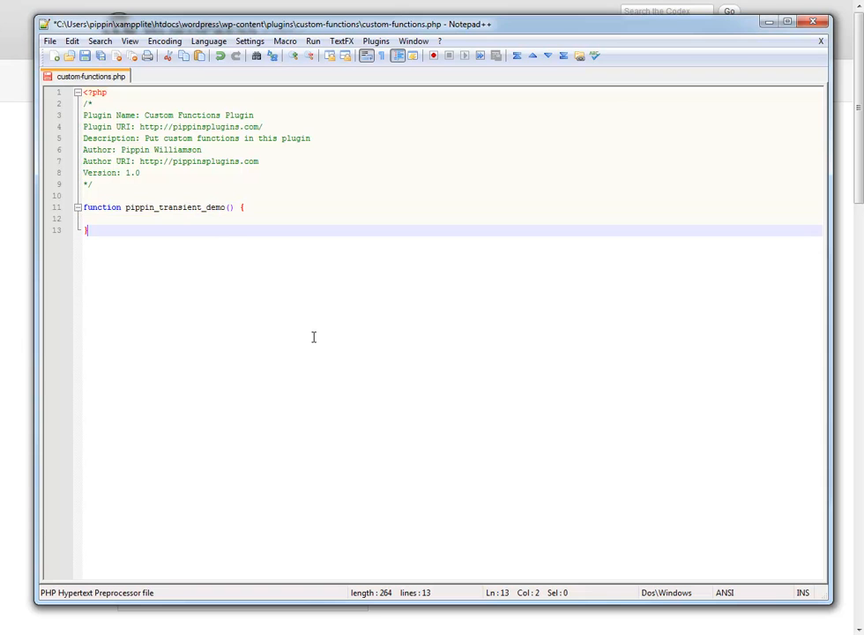
key("Return")
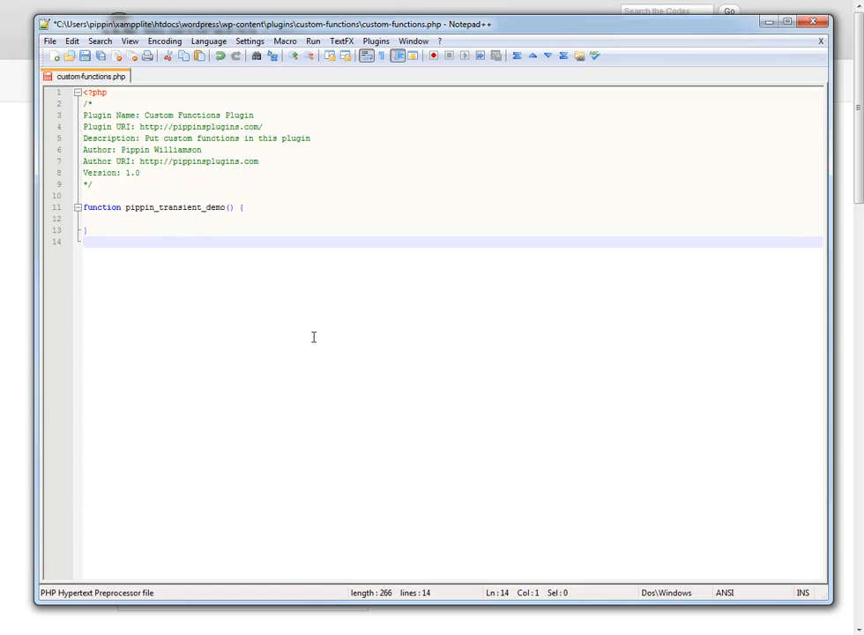
Hook pippin_transient_demo to admin_notices with add_action.
type("add")
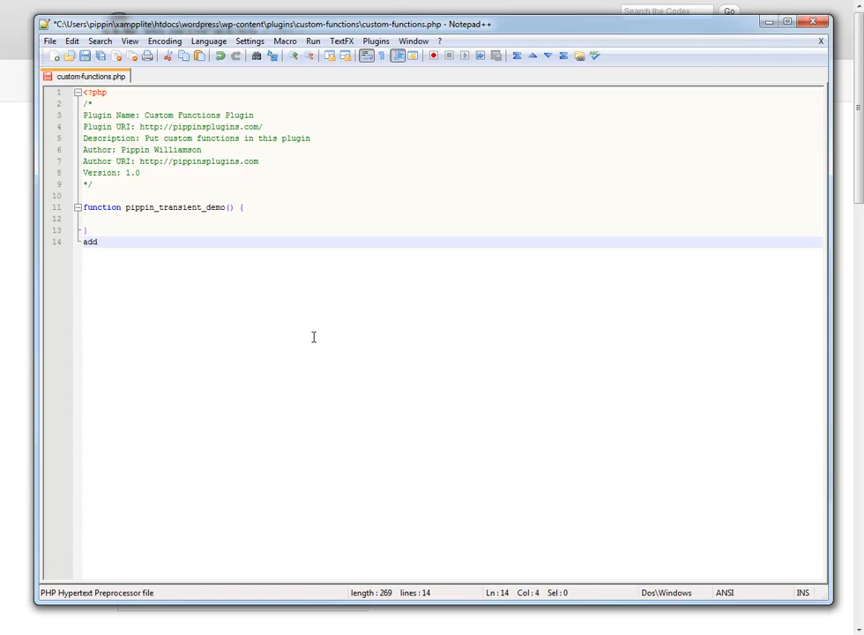
type("_acyt")
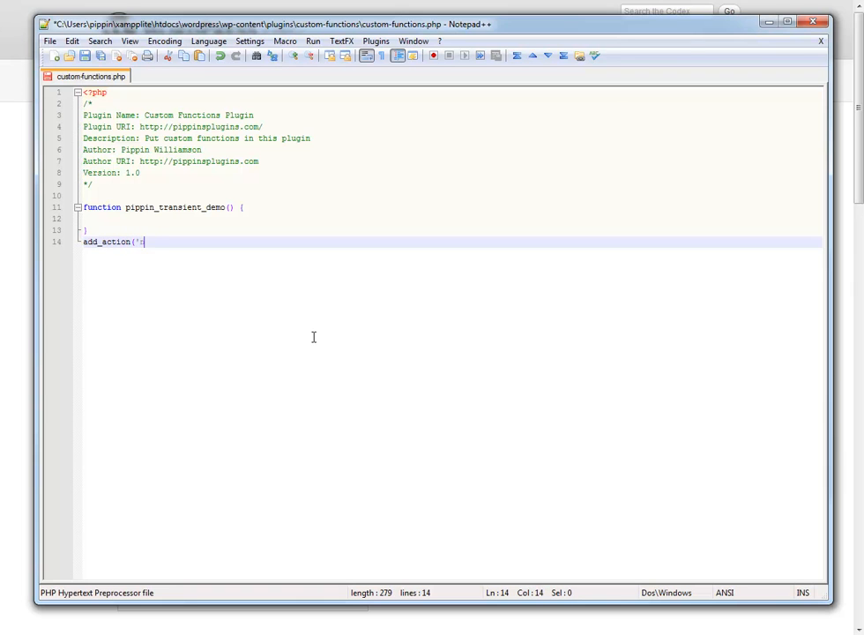
type("admin_notices")
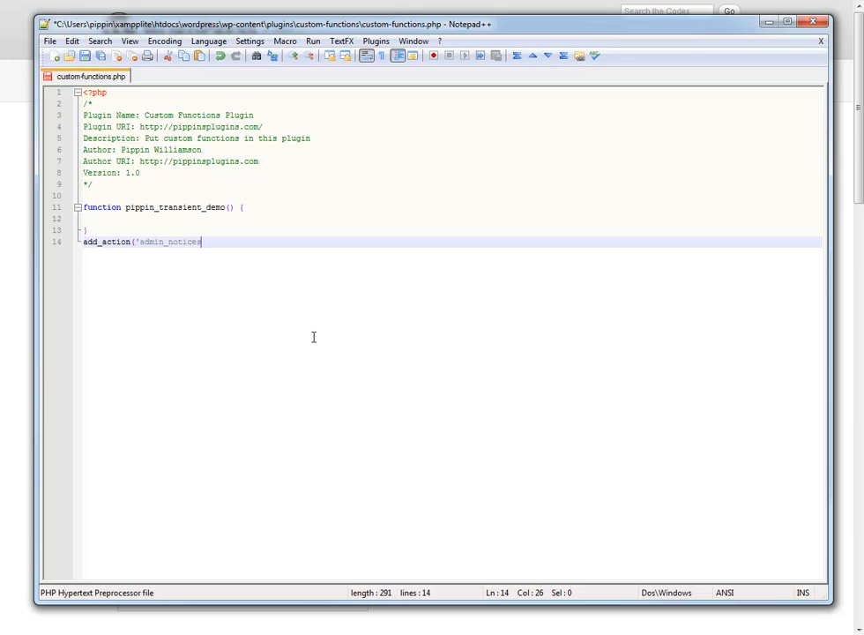
type("', '")
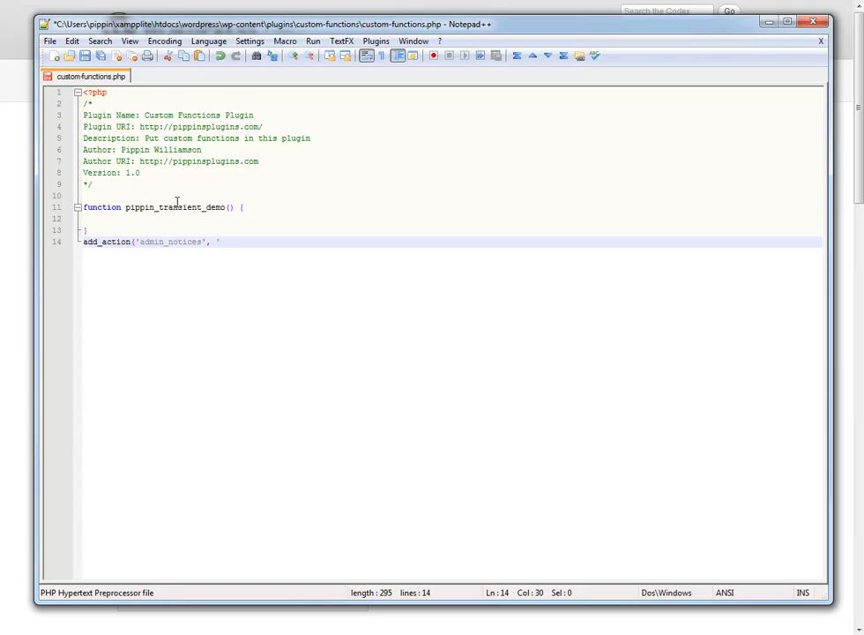
type("pippin_transient_demo'")
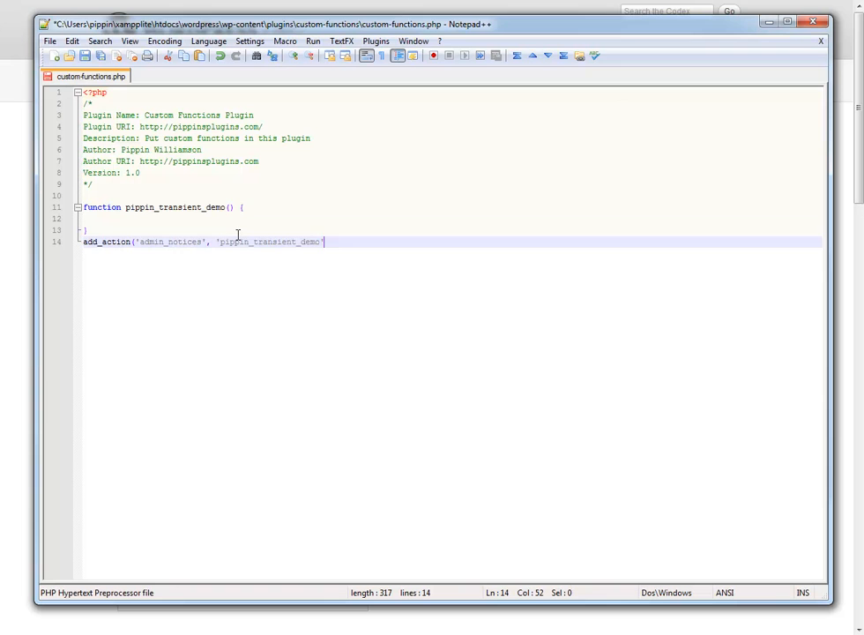
type(");")
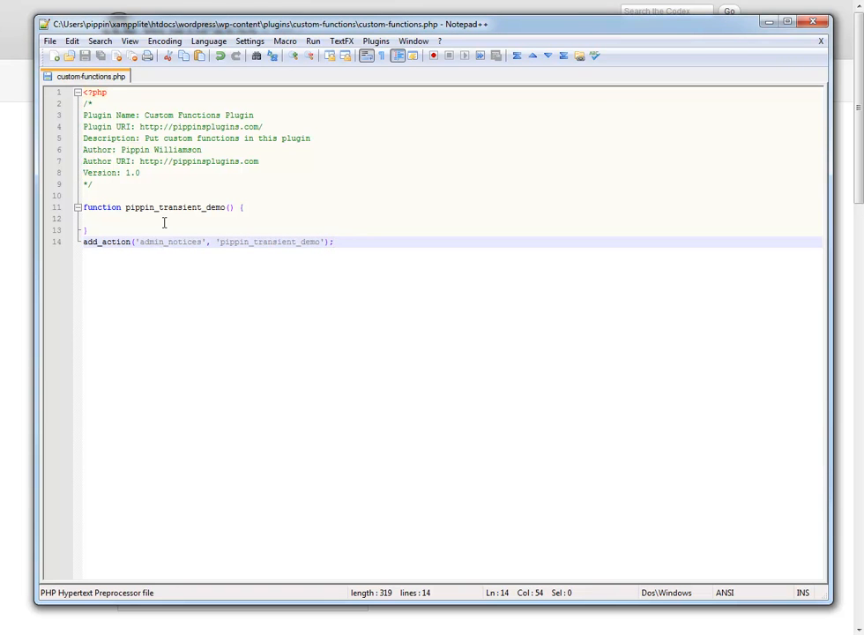
type("ech")
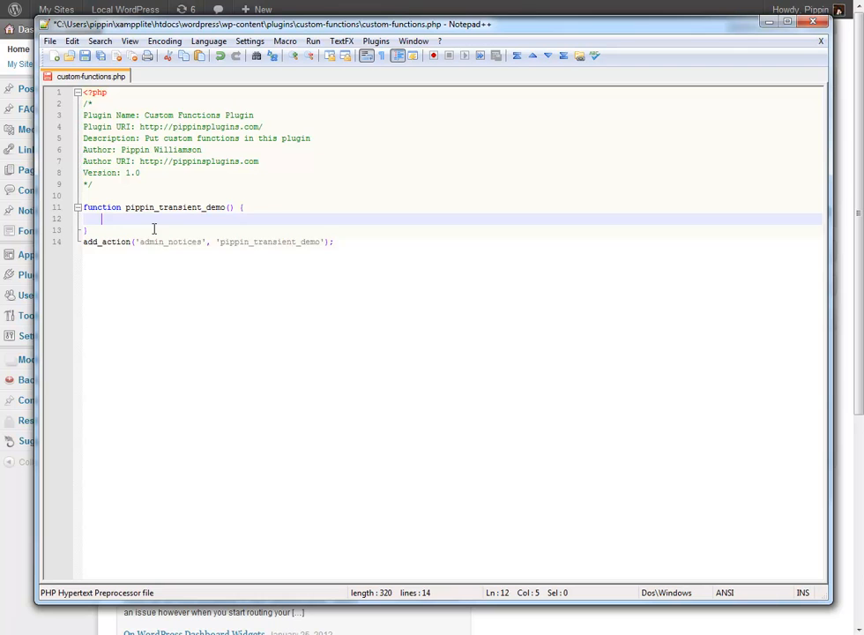
Add $data = get_transient('sample_trans'); inside the function body.
type("$va")
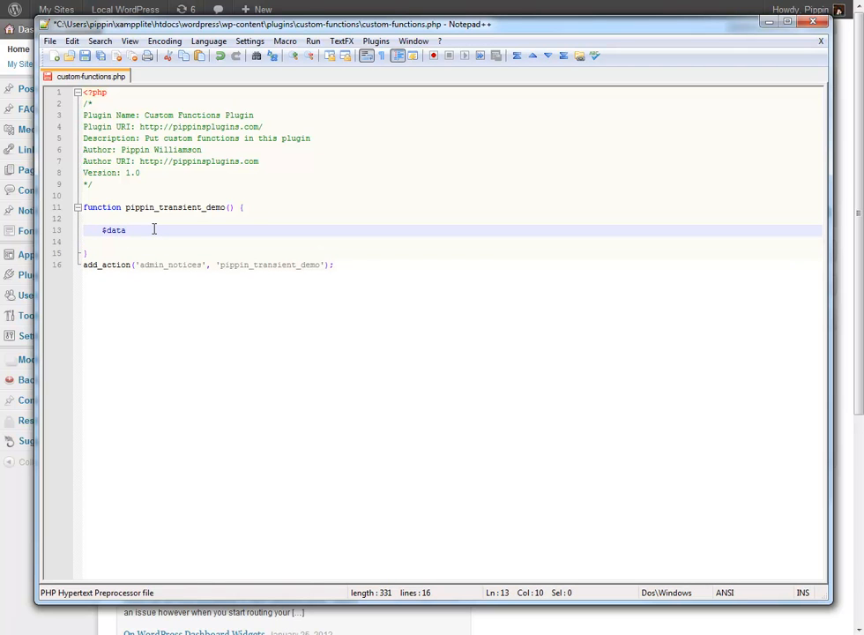
type("= get_")
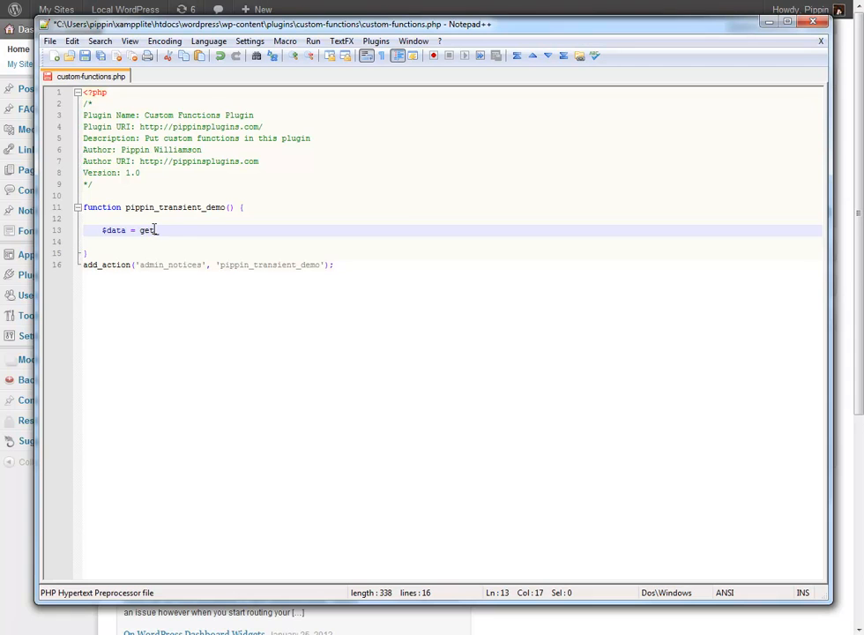
type("_transient(")
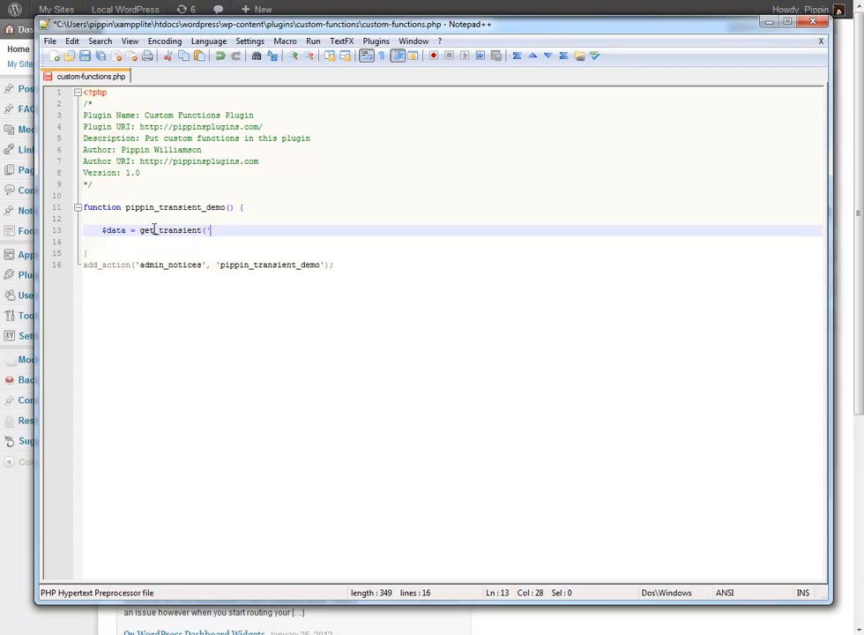
type("sample_tran")
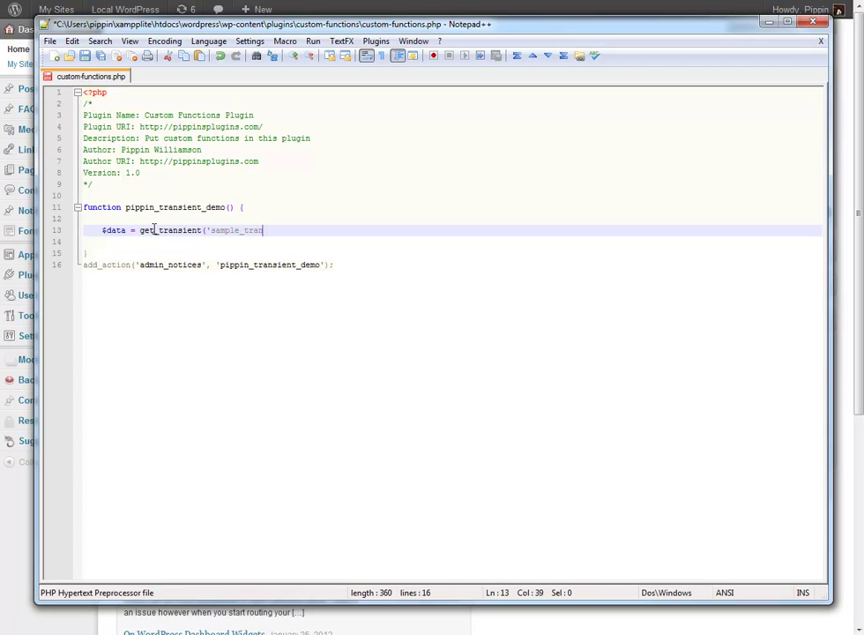
type("s');")
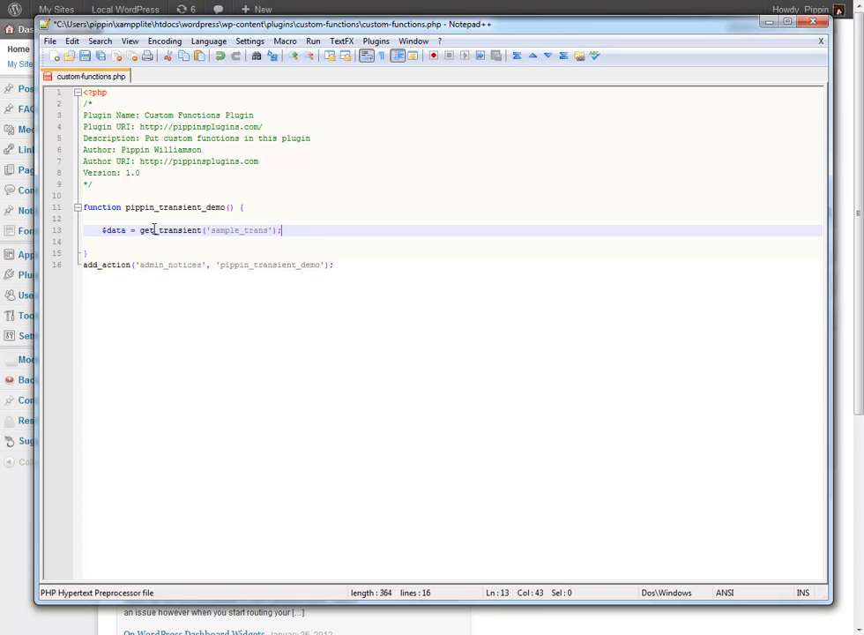
mouse_move(287, 226)
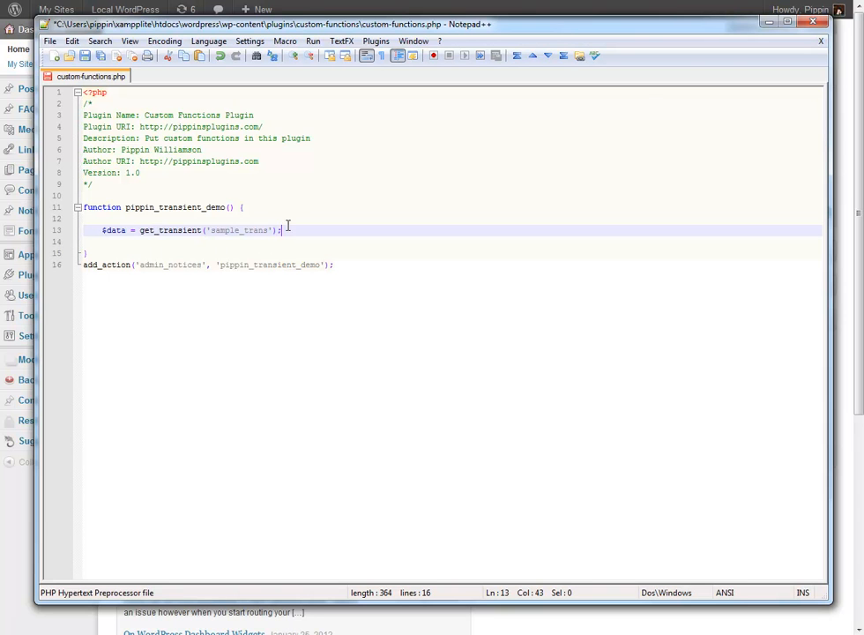
left_click(182, 230)
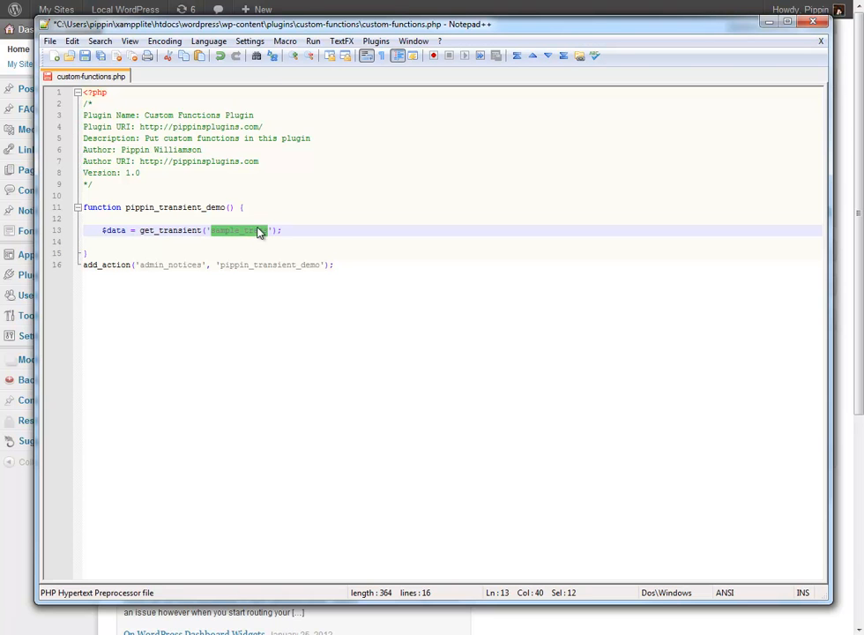
left_click(115, 230)
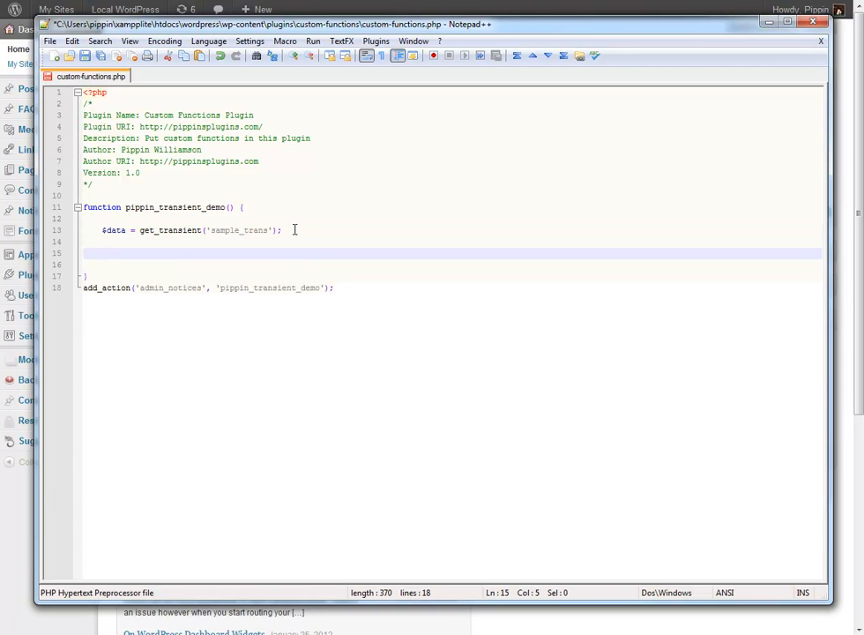
Add an if ( false === $data ) check below the get_transient line.
type("if(")
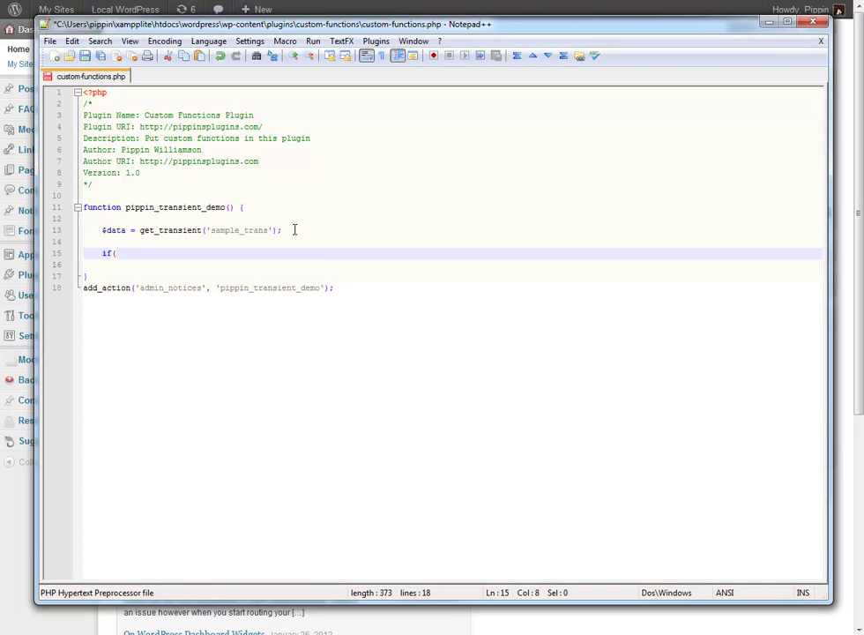
type("$")
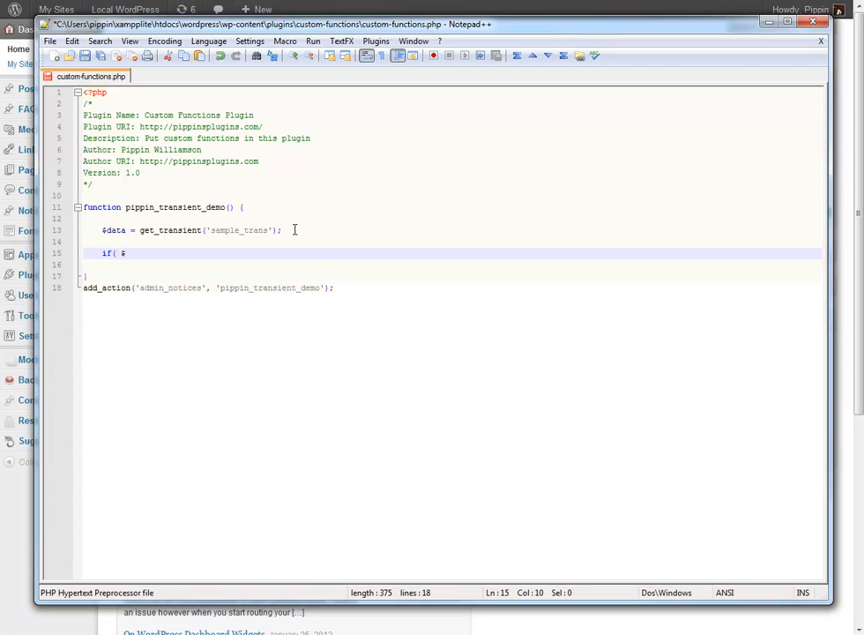
type("false")
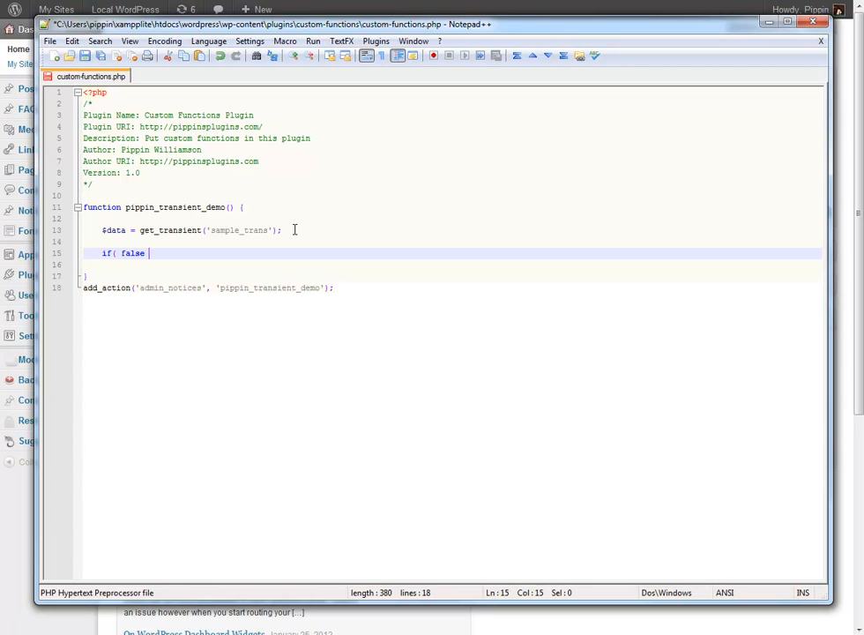
type("===")
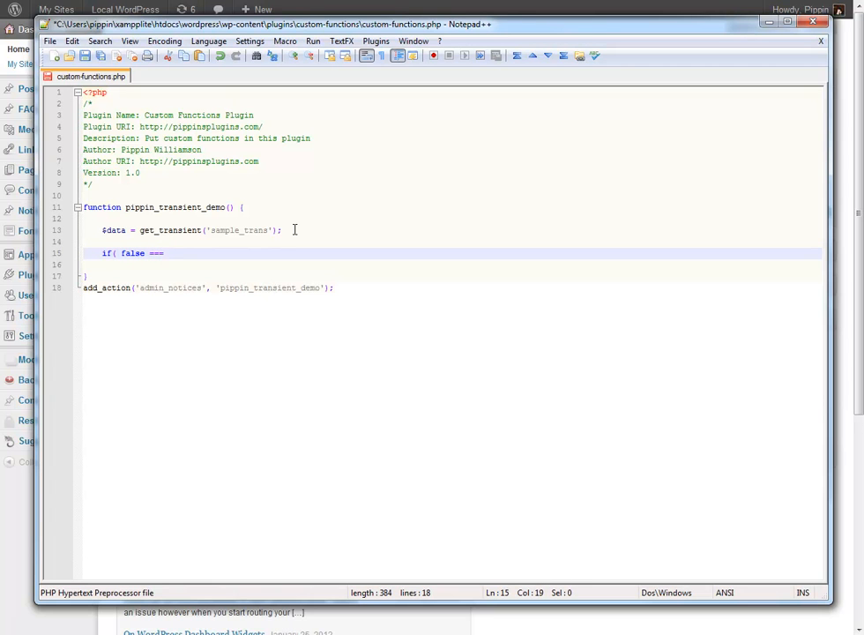
type("$data ) {")
type("}")
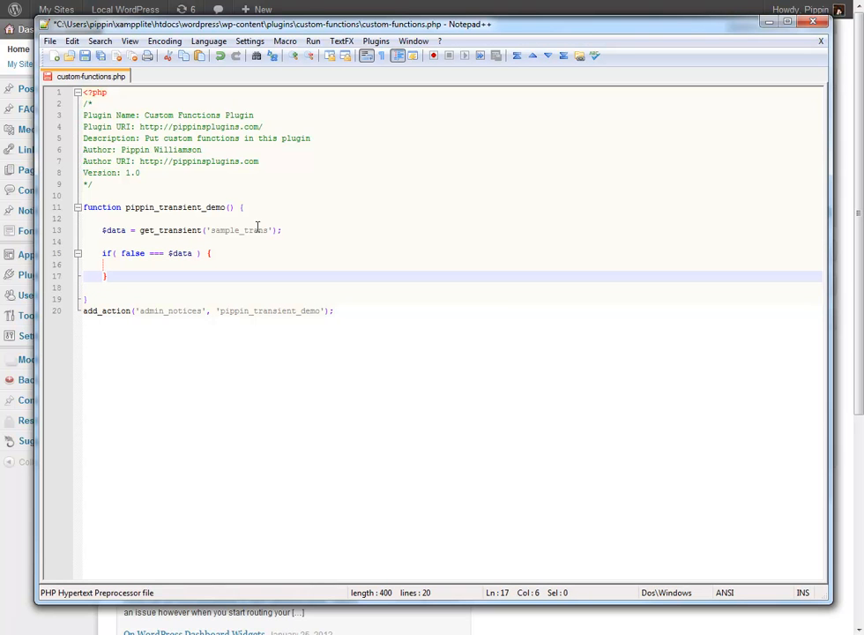
double_click(169, 230)
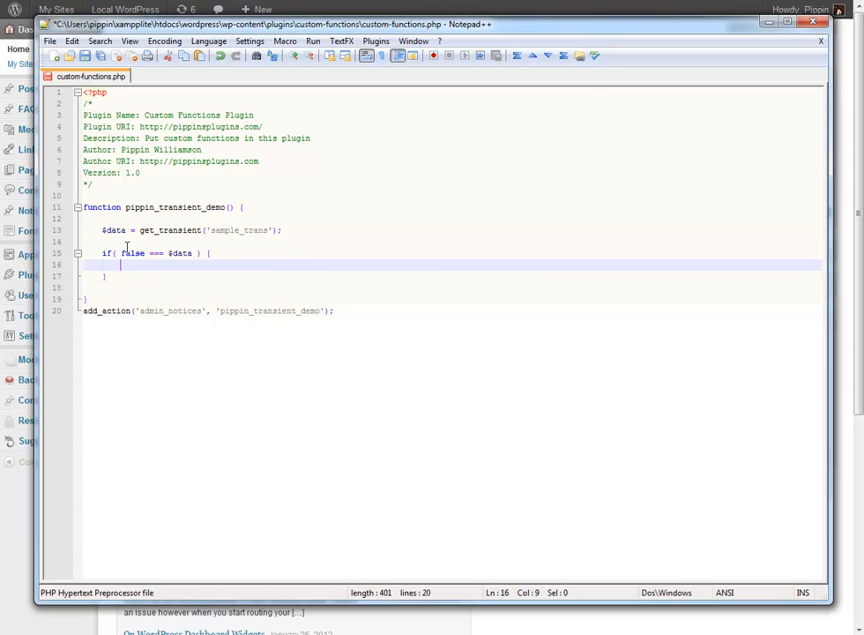
Comment the block 'do this if no transient set' and add echo $data;.
type("//")
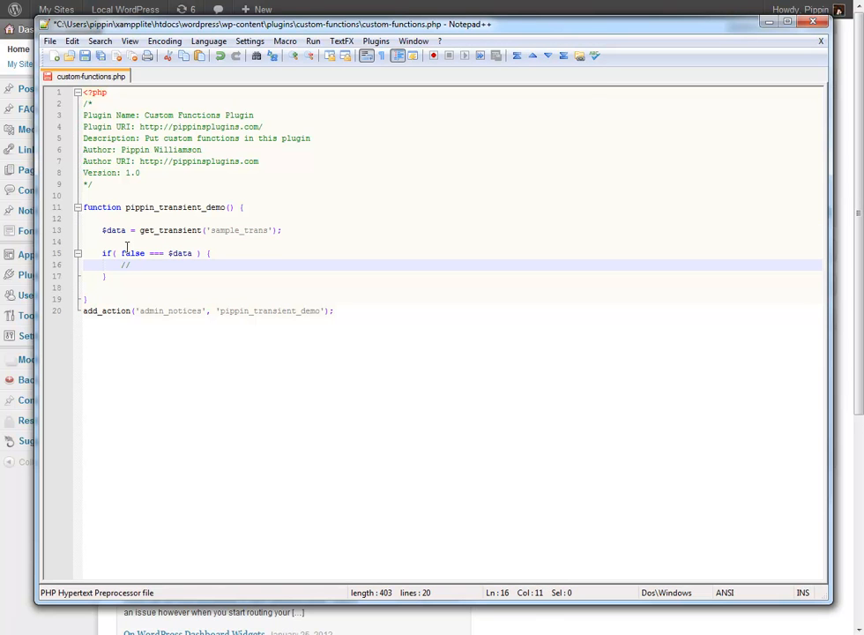
type("do this if")
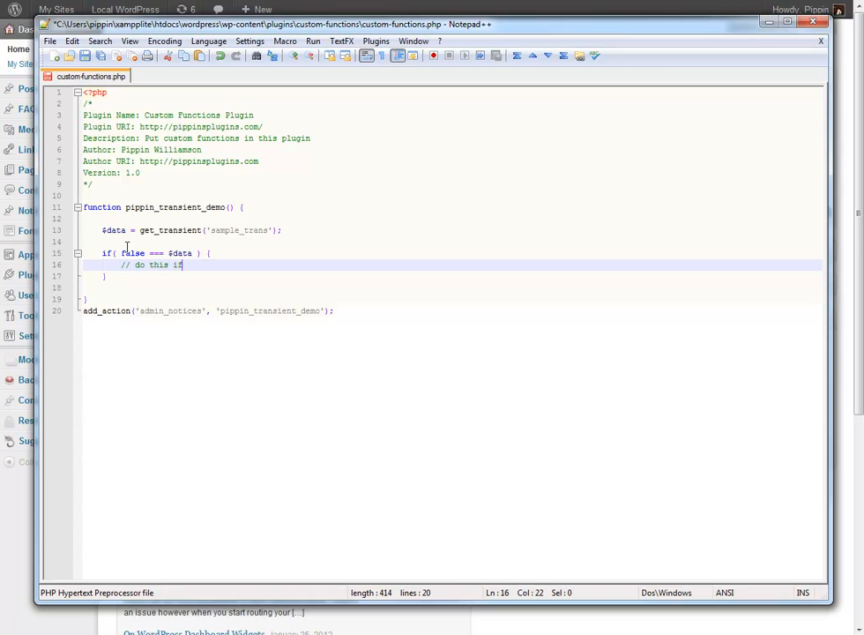
type("no transient")
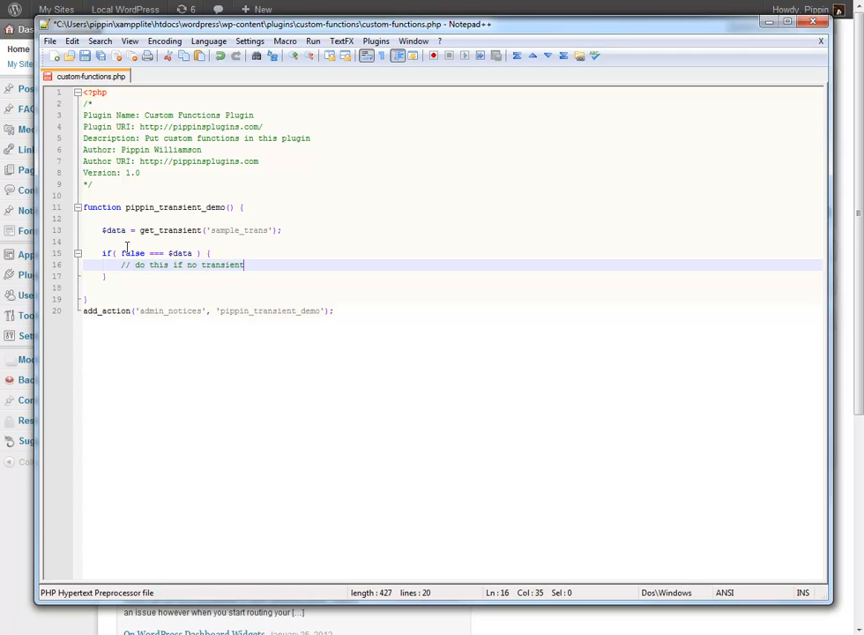
type("set")
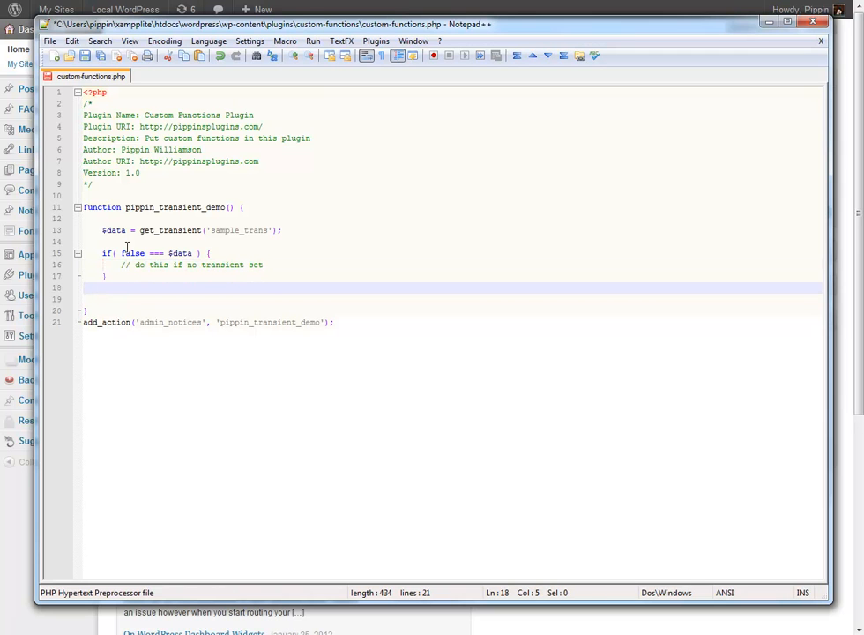
type("echop")
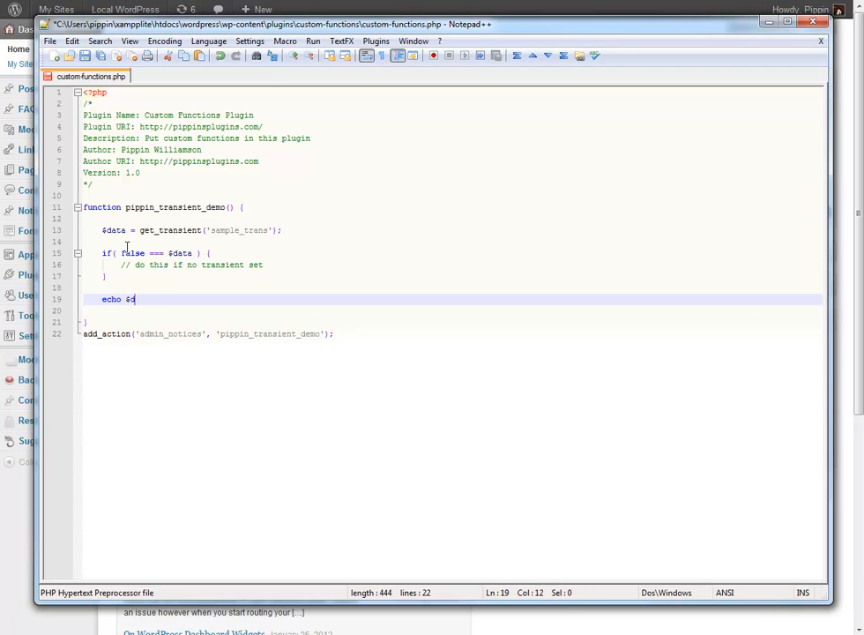
type("ata;")
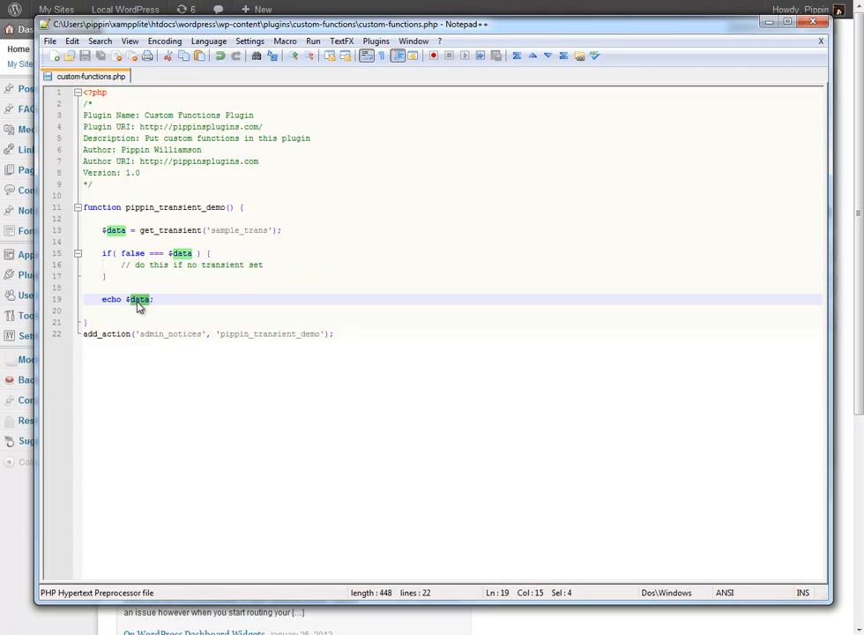
mouse_move(304, 267)
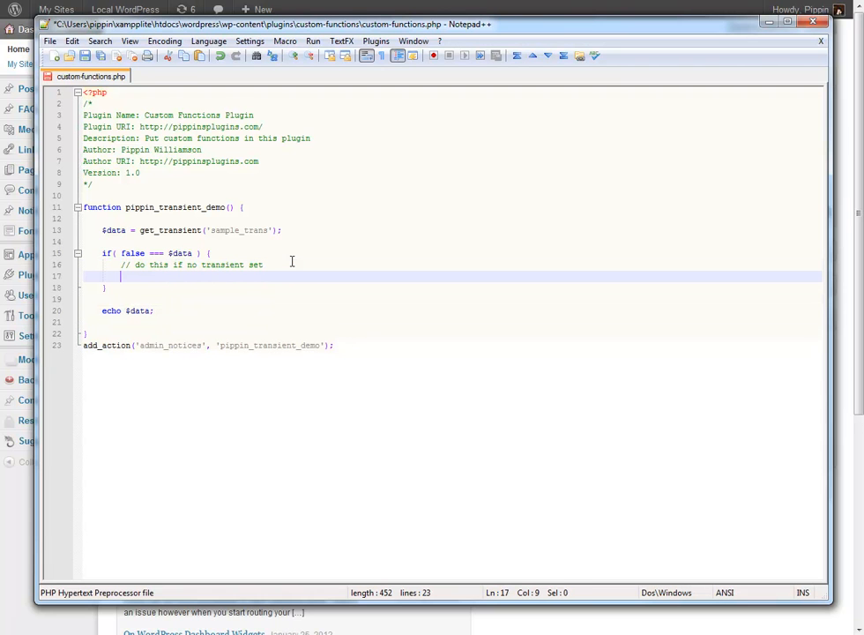
Assign the sample string to $data and cache it via set_transient('sample_trans', $data, 10).
type("$data")
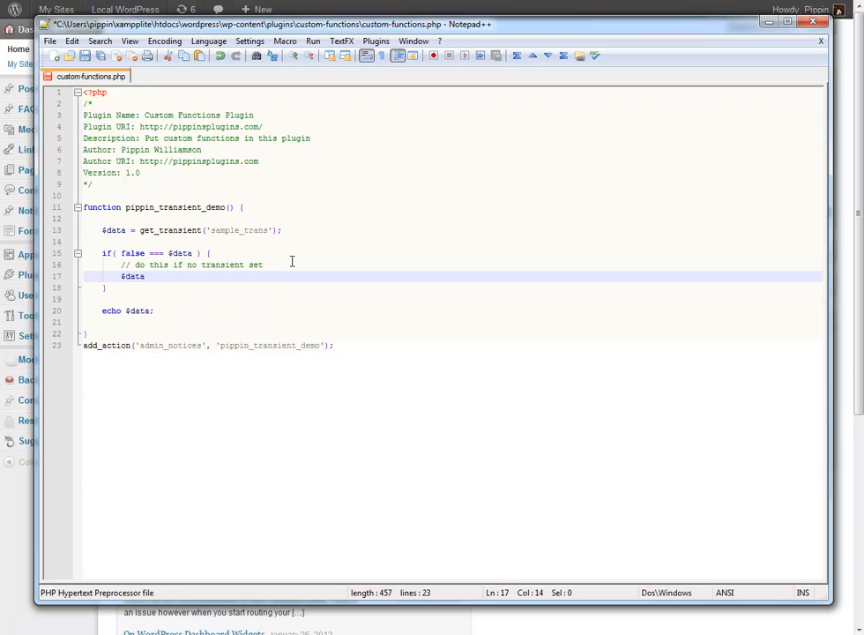
type("= 'This is the data sto")
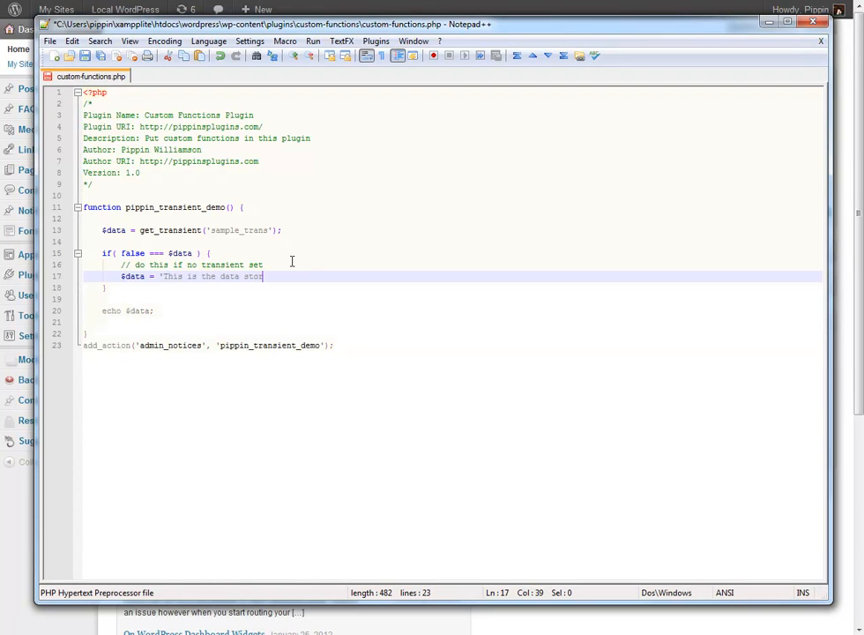
type("red in the tra")
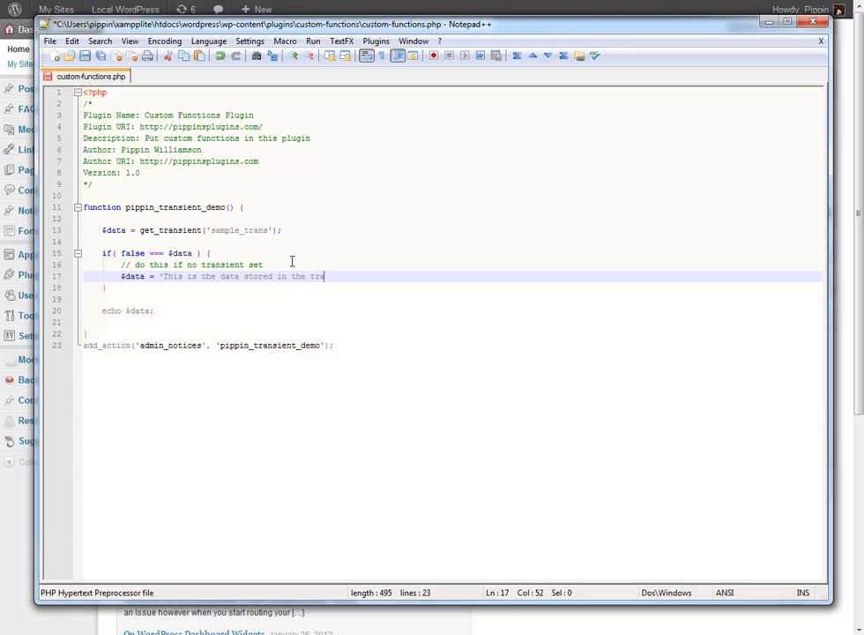
type("nsient';")
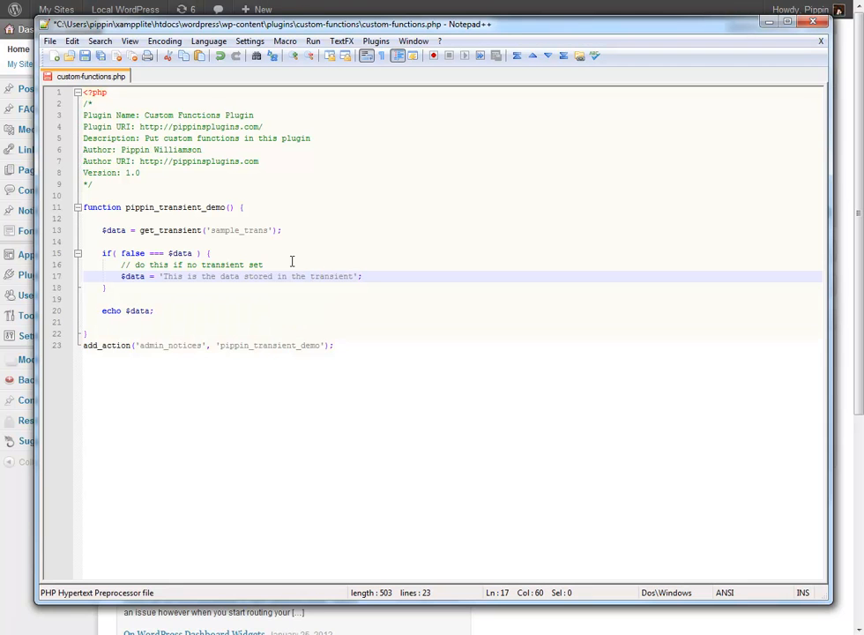
type("set_transient")
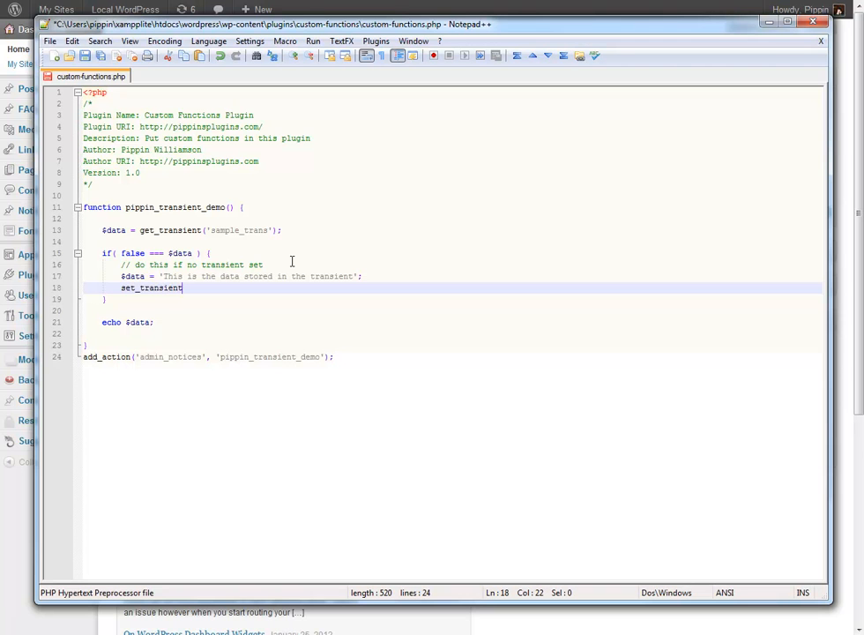
type("('")
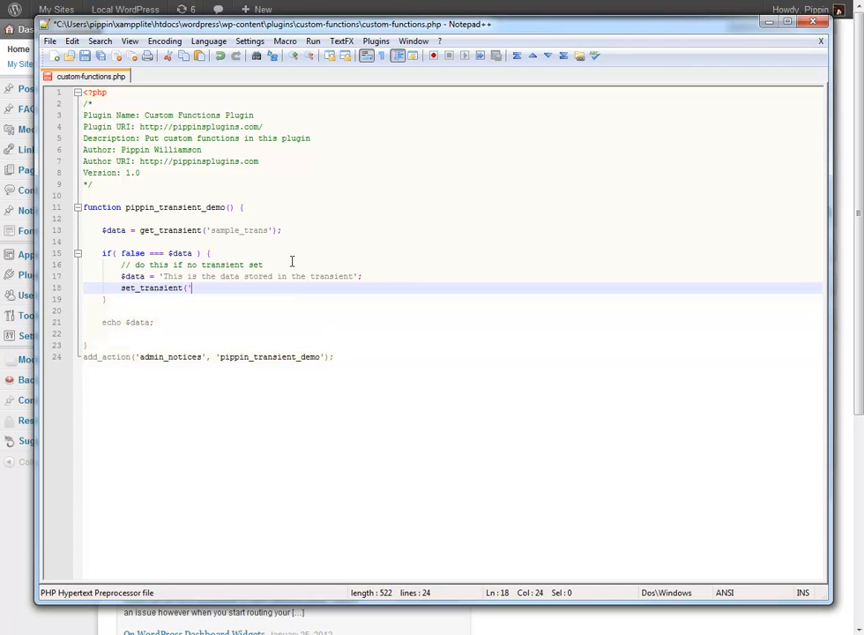
double_click(237, 230)
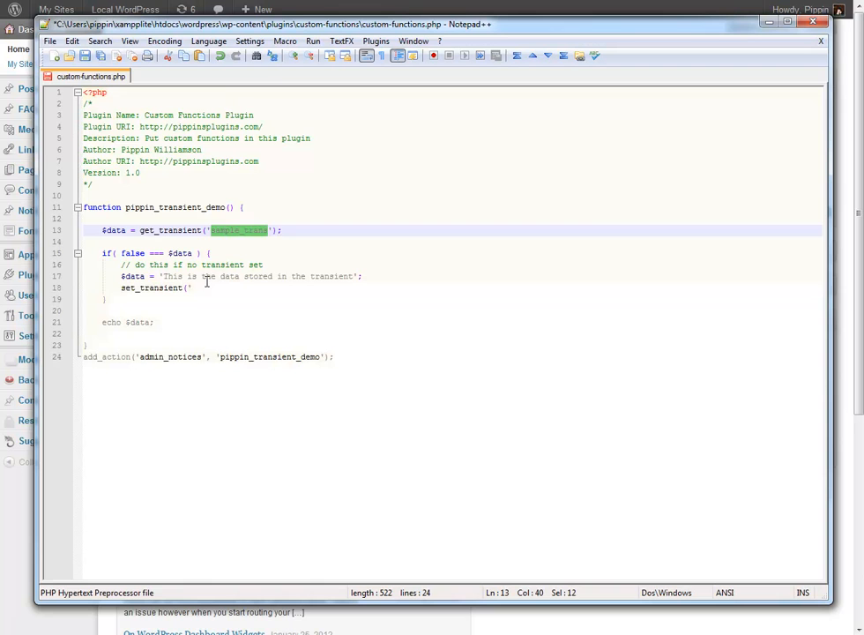
type("'sample_trans', $data")
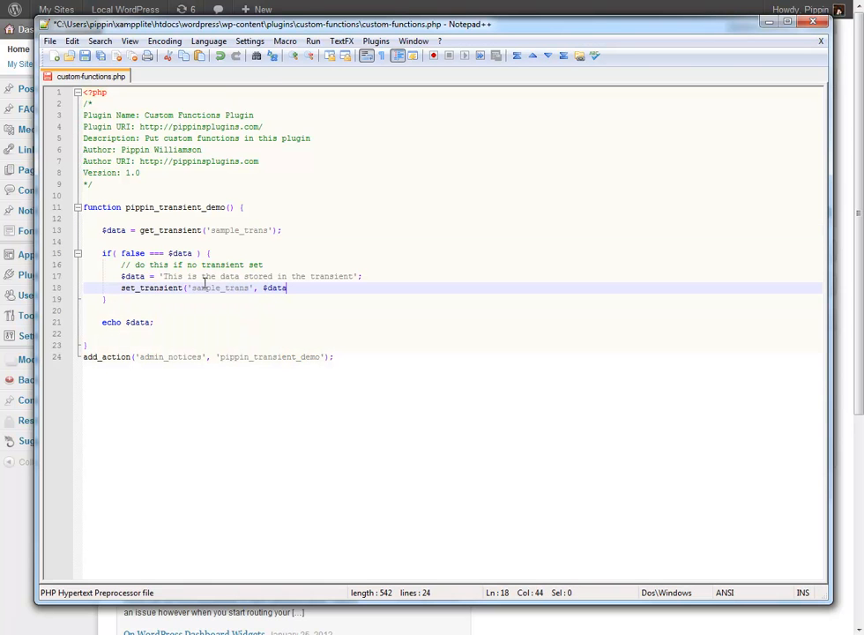
type(",")
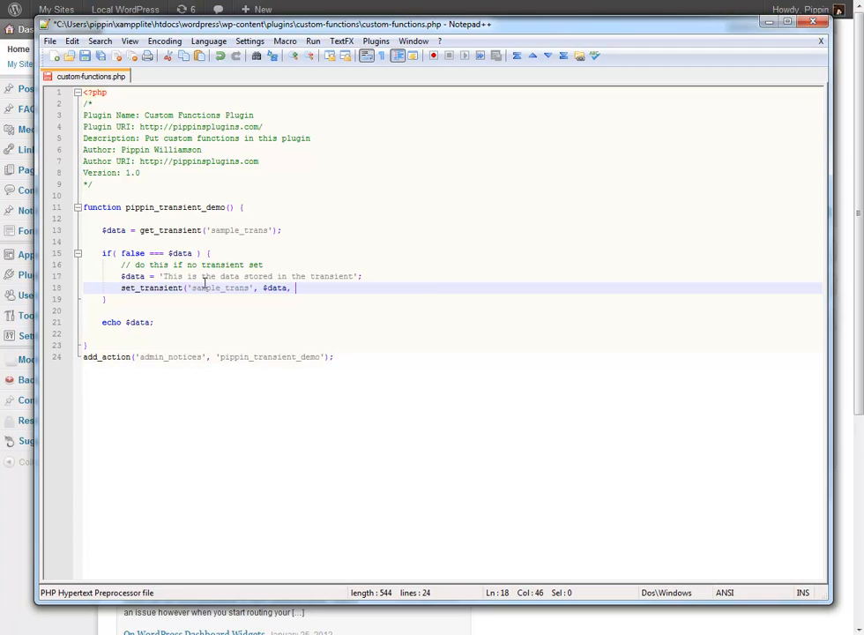
type("10")
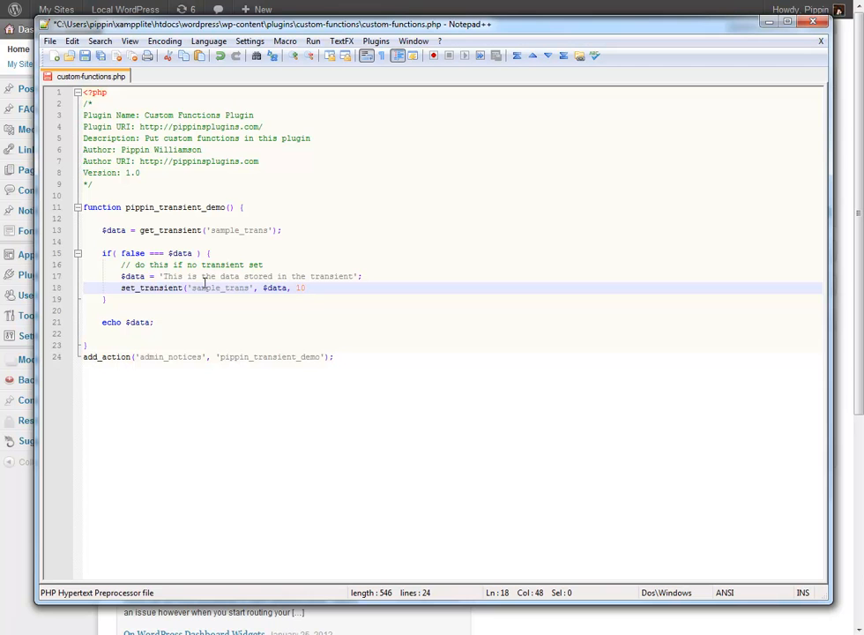
type(");")
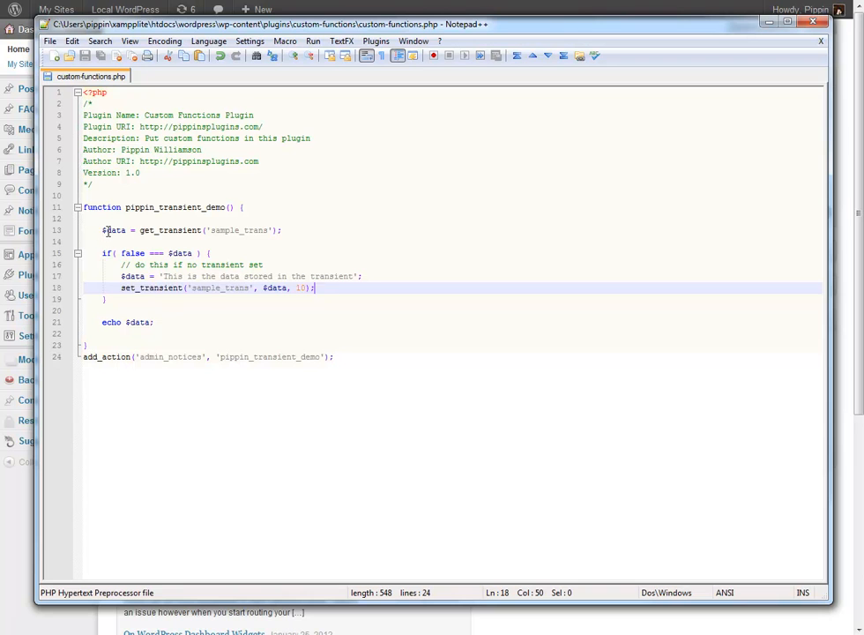
Highlight $data and its assignment to walk through the code, deleting a stray character.
double_click(114, 230)
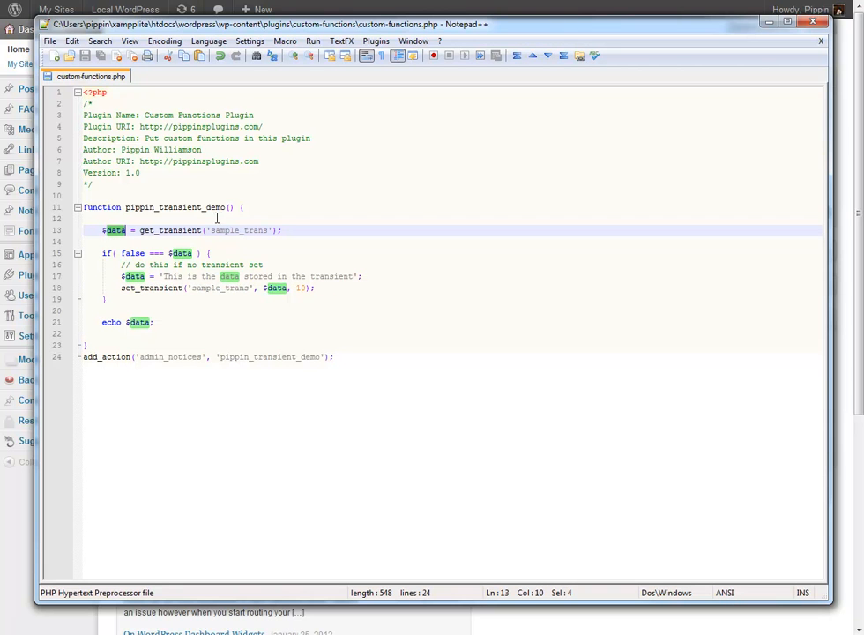
double_click(238, 231)
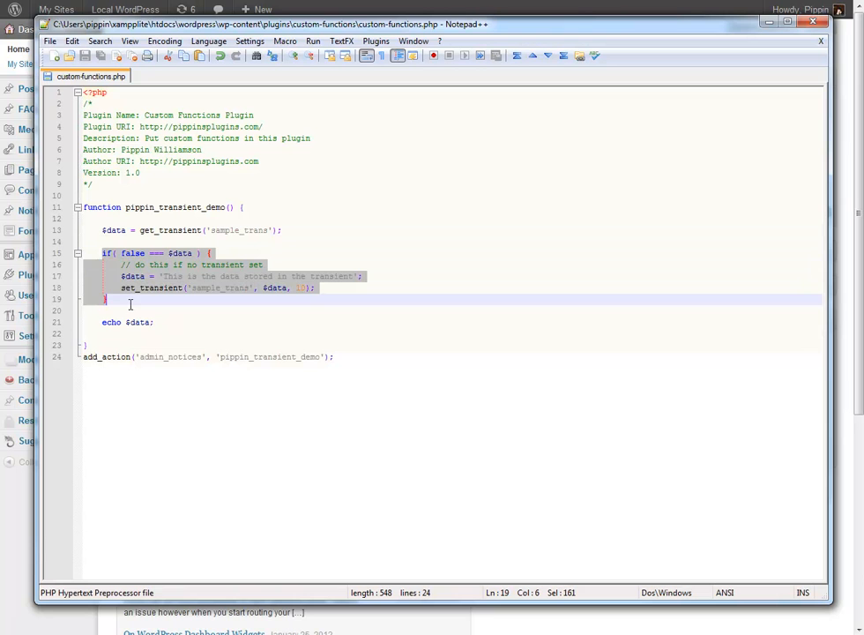
key("Delete")
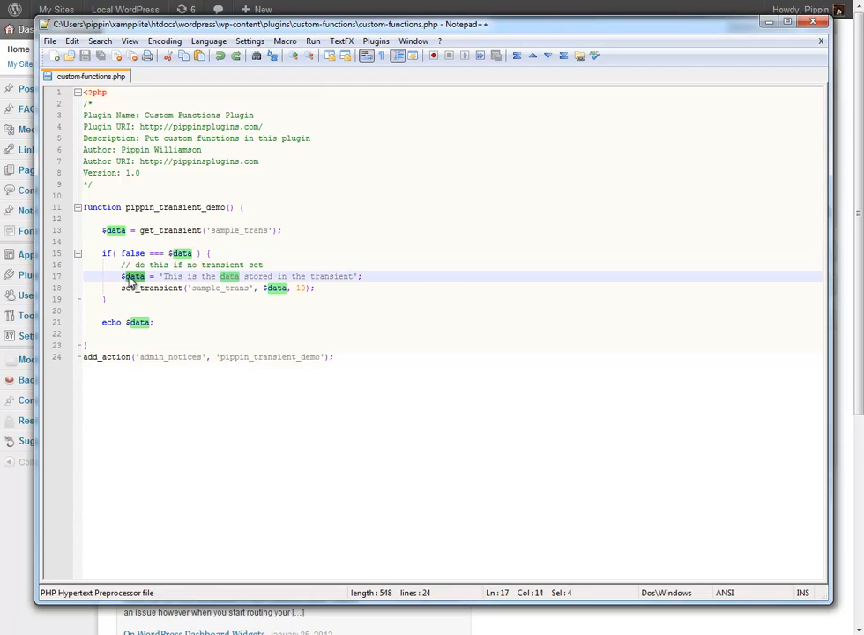
left_click(362, 276)
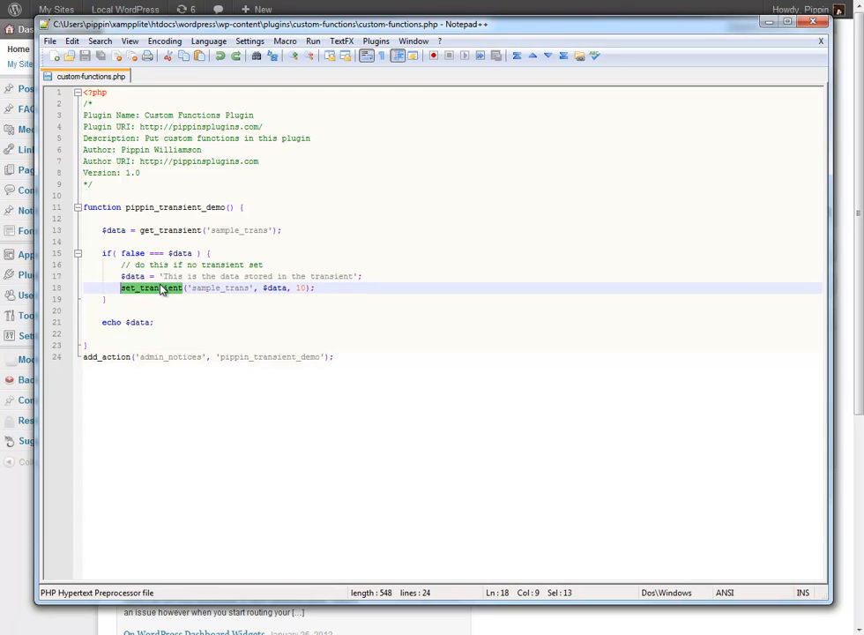
left_click(201, 321)
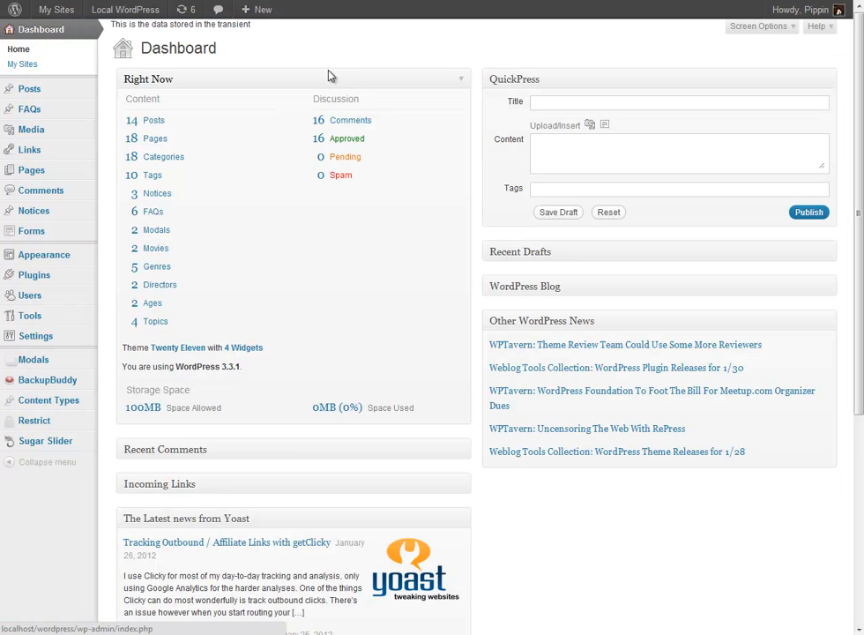
Refresh the Dashboard to show the 'This is the data stored in the transient' notice.
key("ctrl+a")
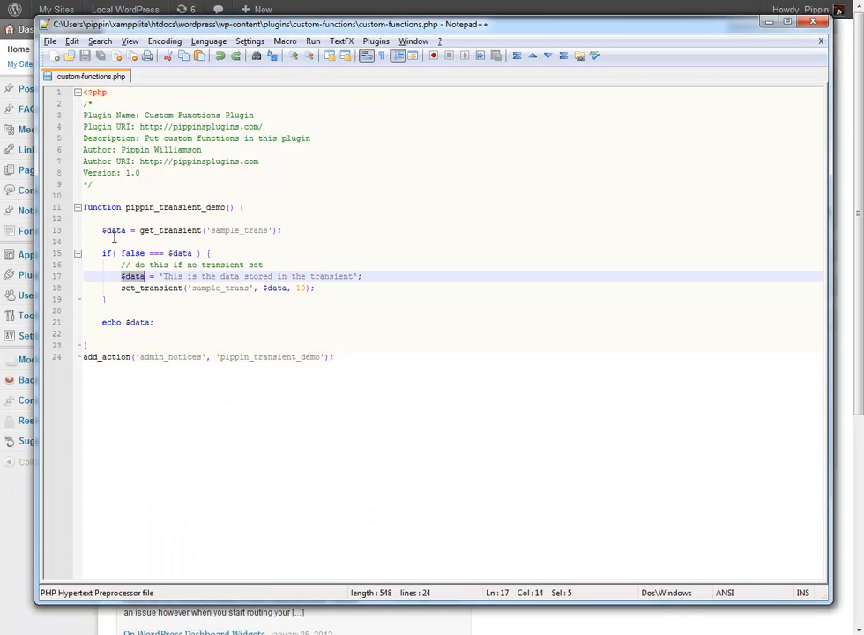
double_click(113, 231)
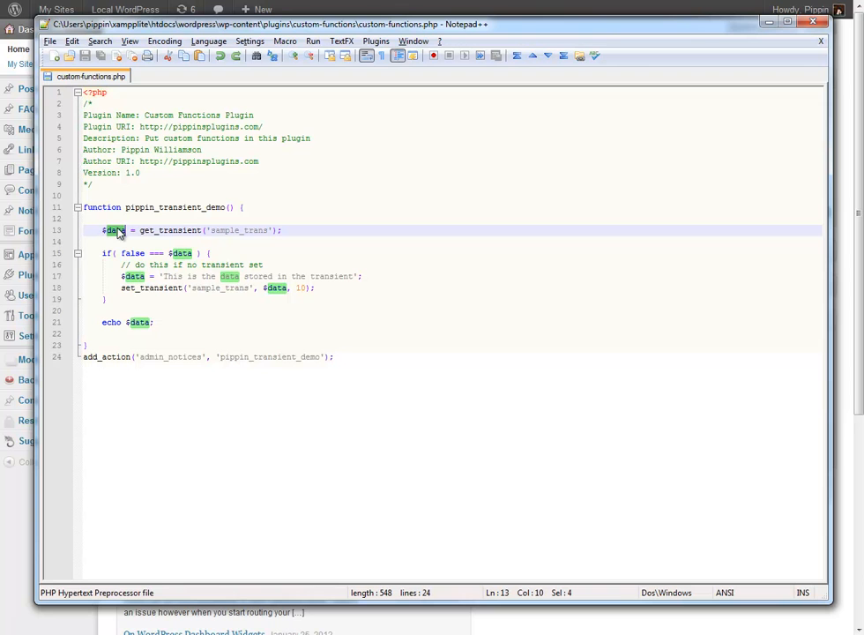
left_click(239, 230)
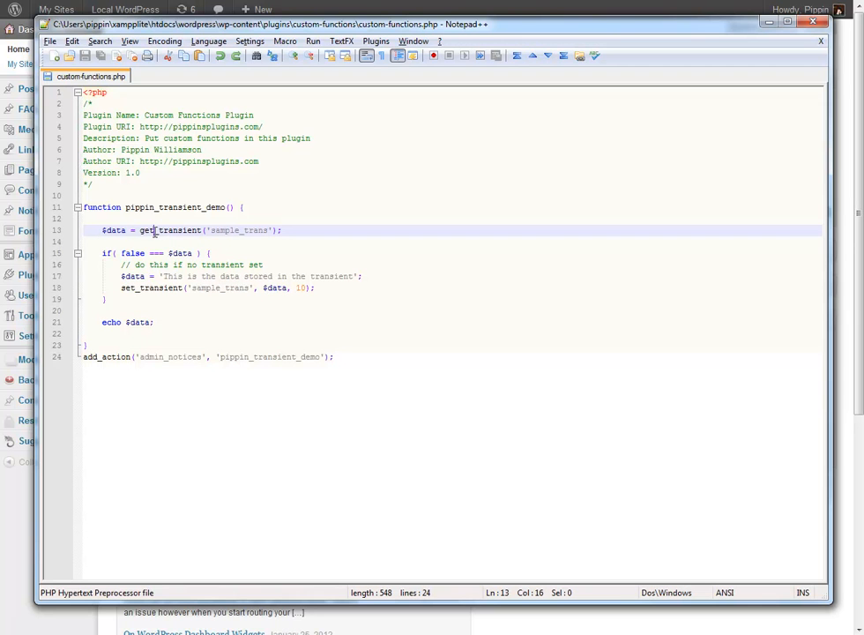
double_click(113, 231)
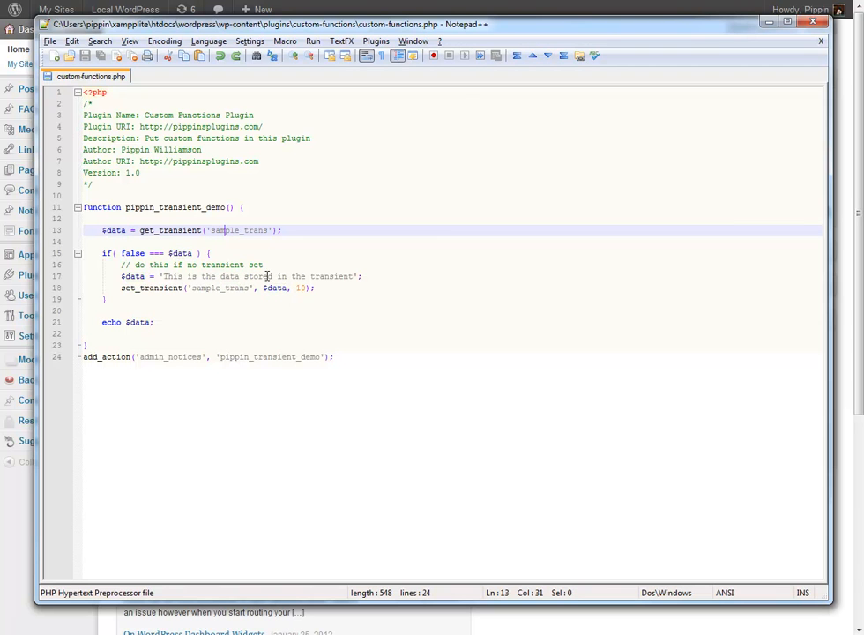
double_click(256, 276)
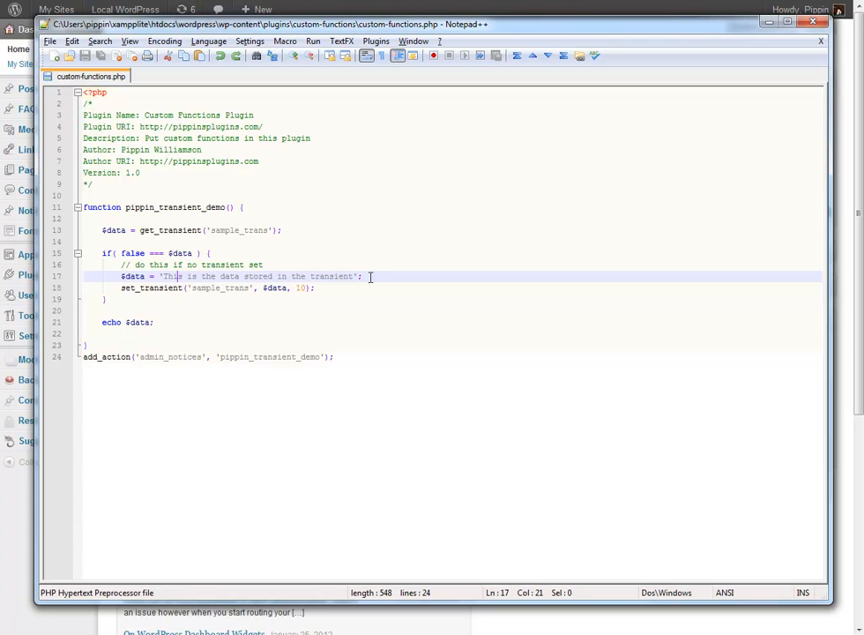
mouse_move(359, 276)
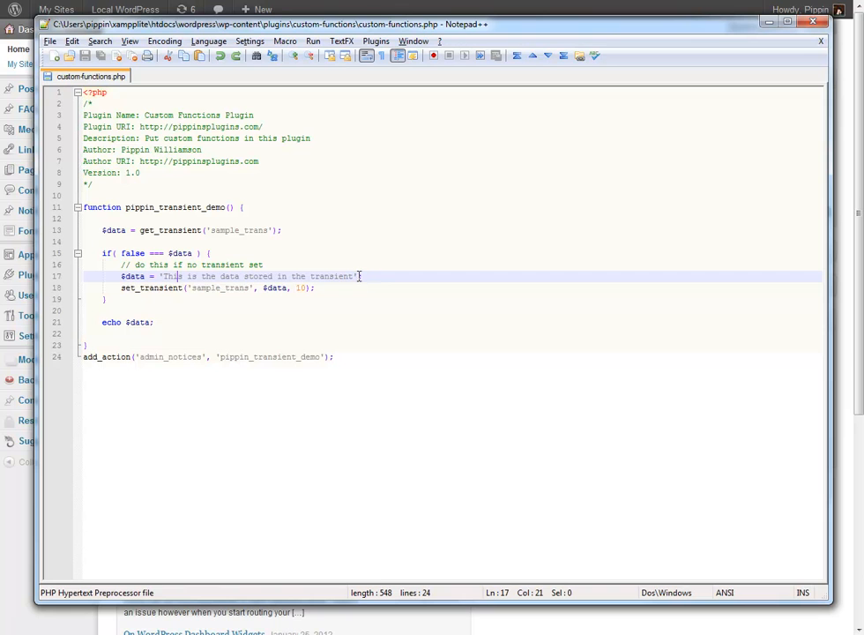
mouse_move(310, 236)
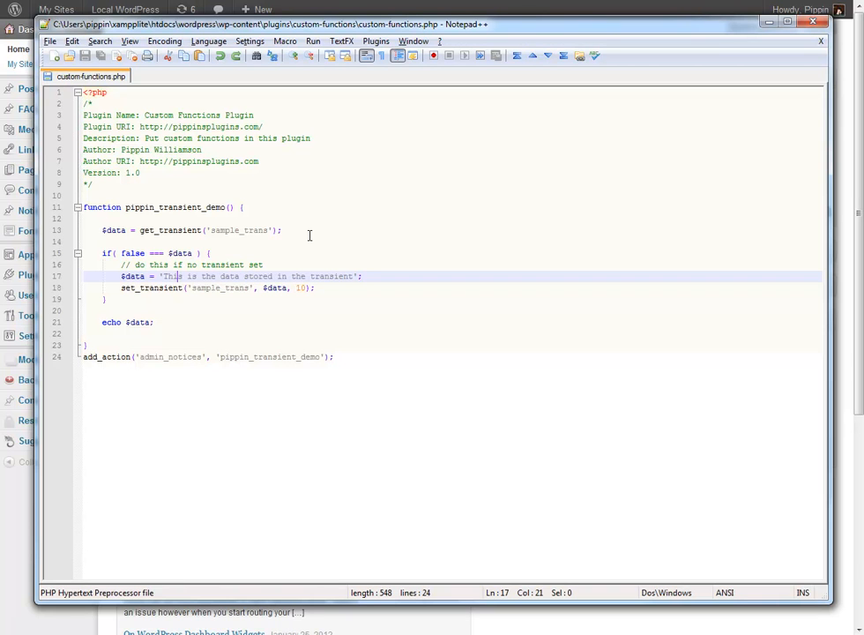
mouse_move(293, 56)
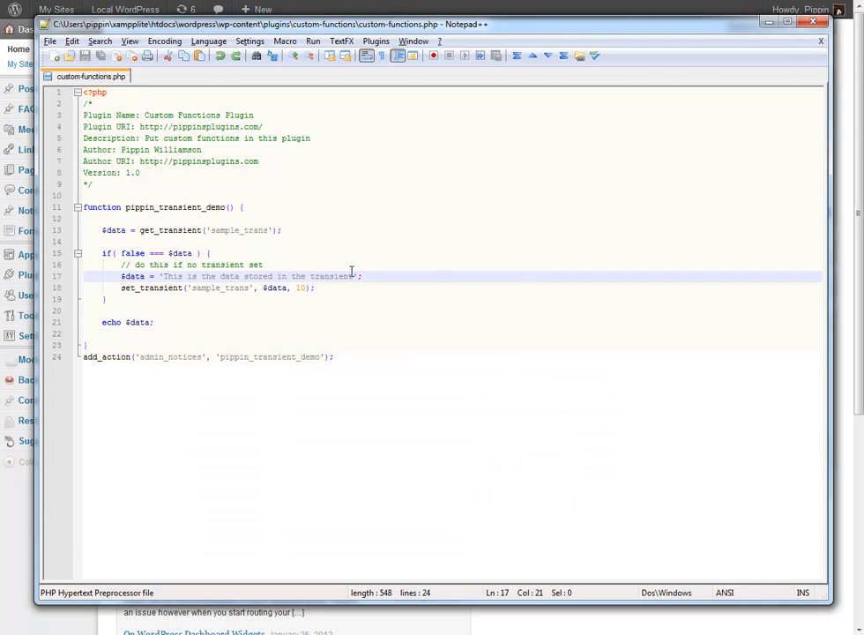
Select a word in the stored $data string in Notepad++ for editing.
double_click(333, 276)
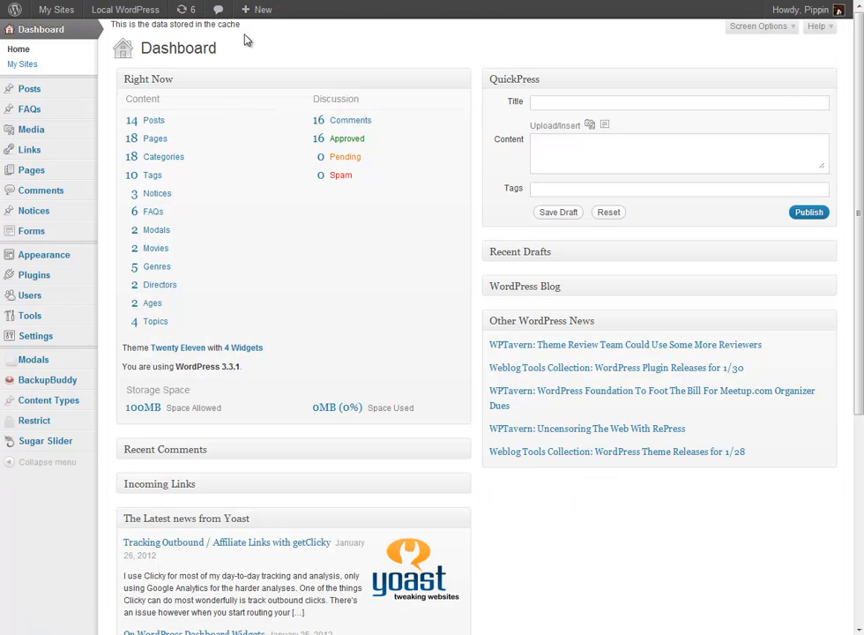
mouse_move(280, 172)
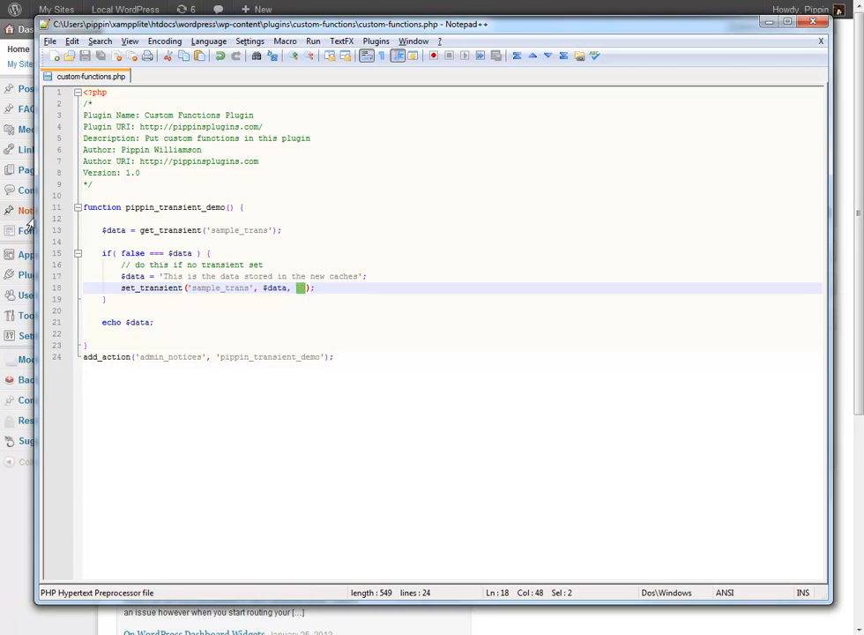
double_click(168, 230)
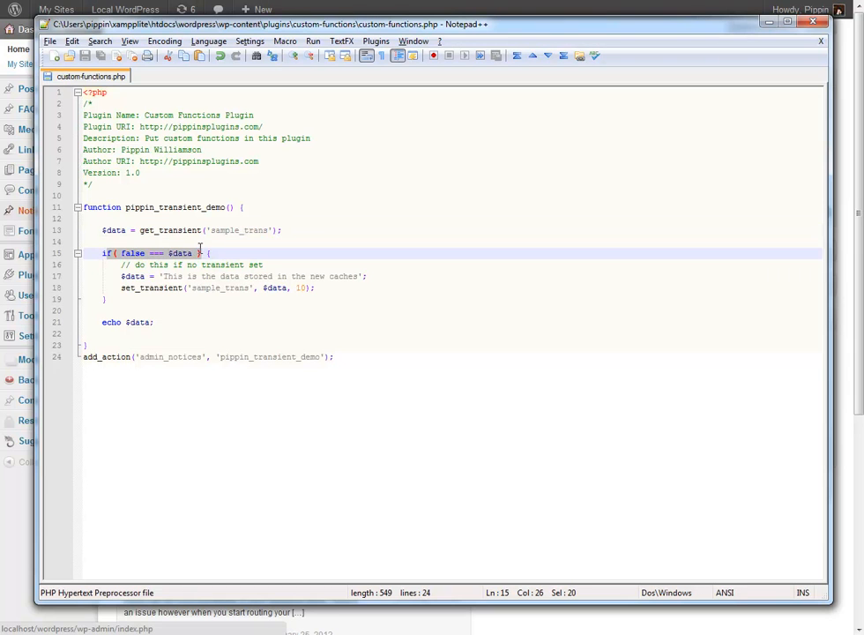
left_click(169, 253)
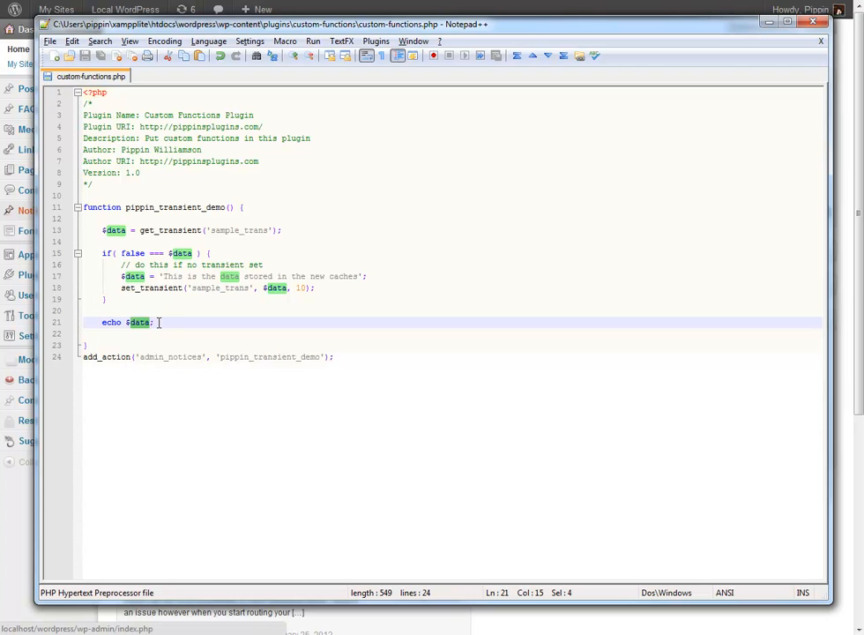
left_click(153, 322)
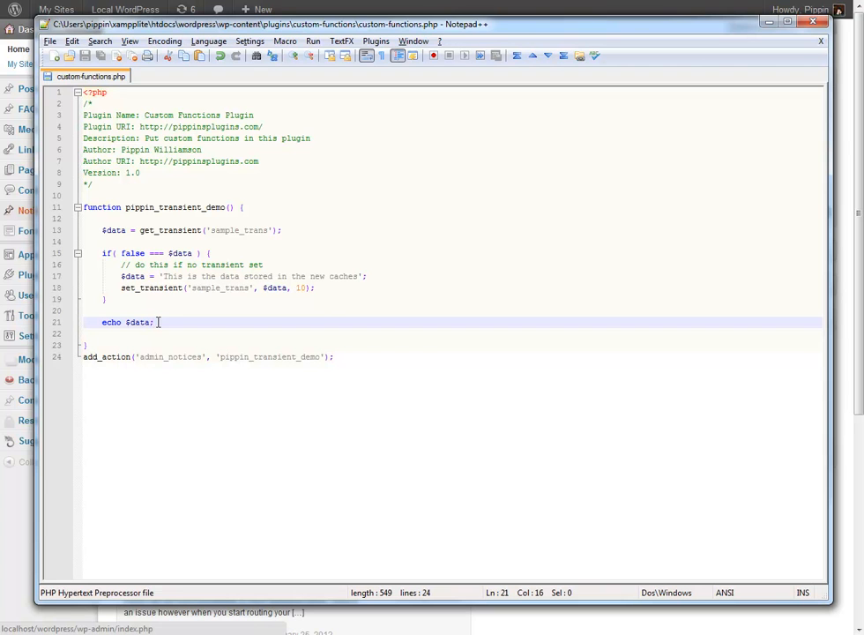
double_click(137, 322)
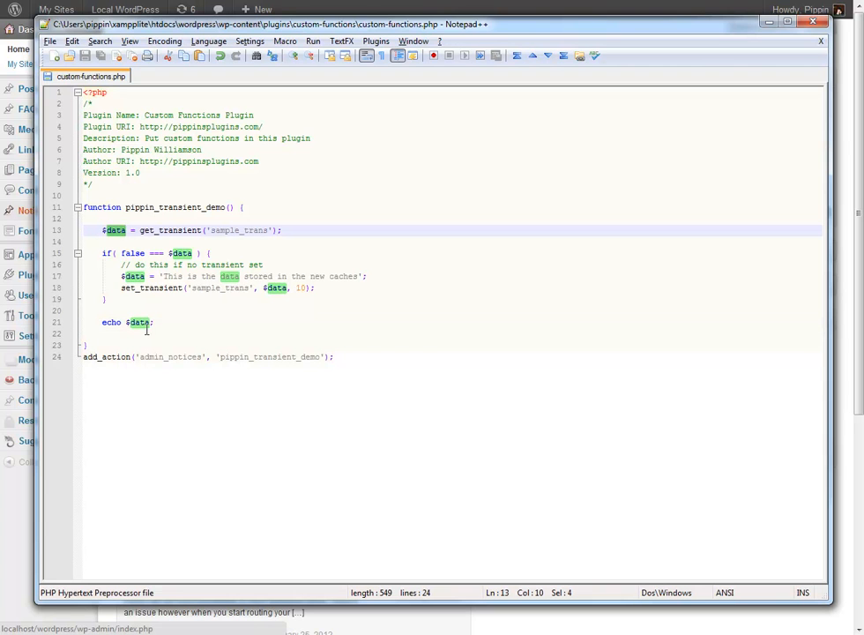